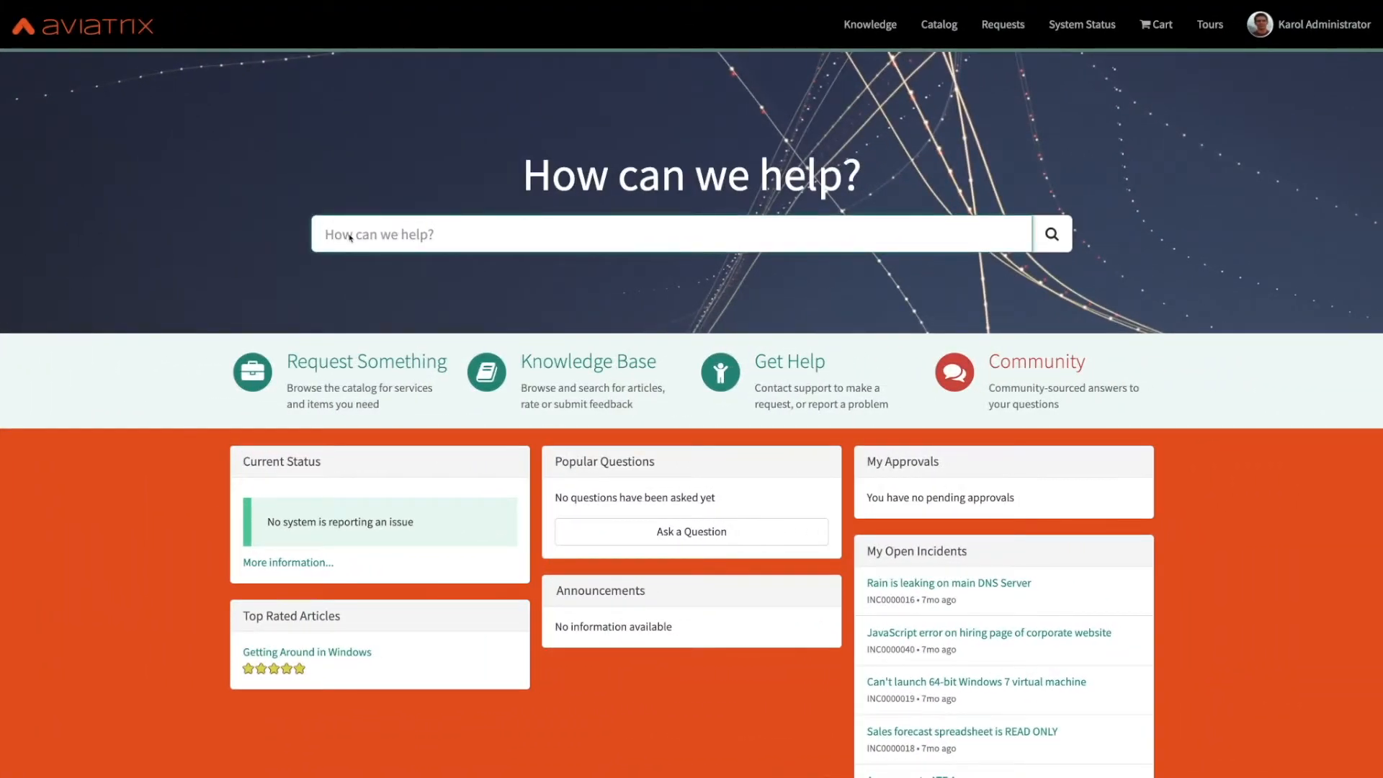
Find Aviatrix Secured VPC/Vnet, block facebook.com and youtube.com, and name it app.
text(vpc)
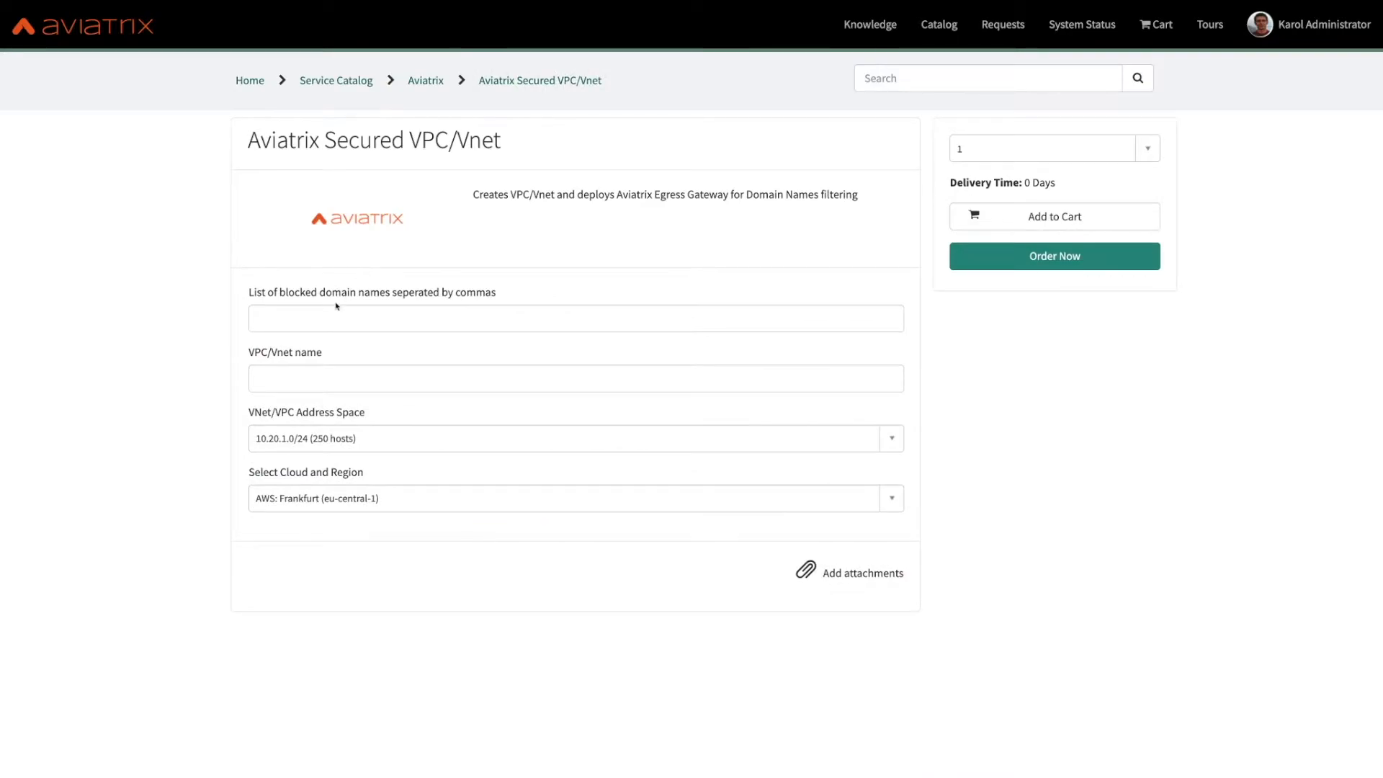
text(facebook.com, youtube.com)
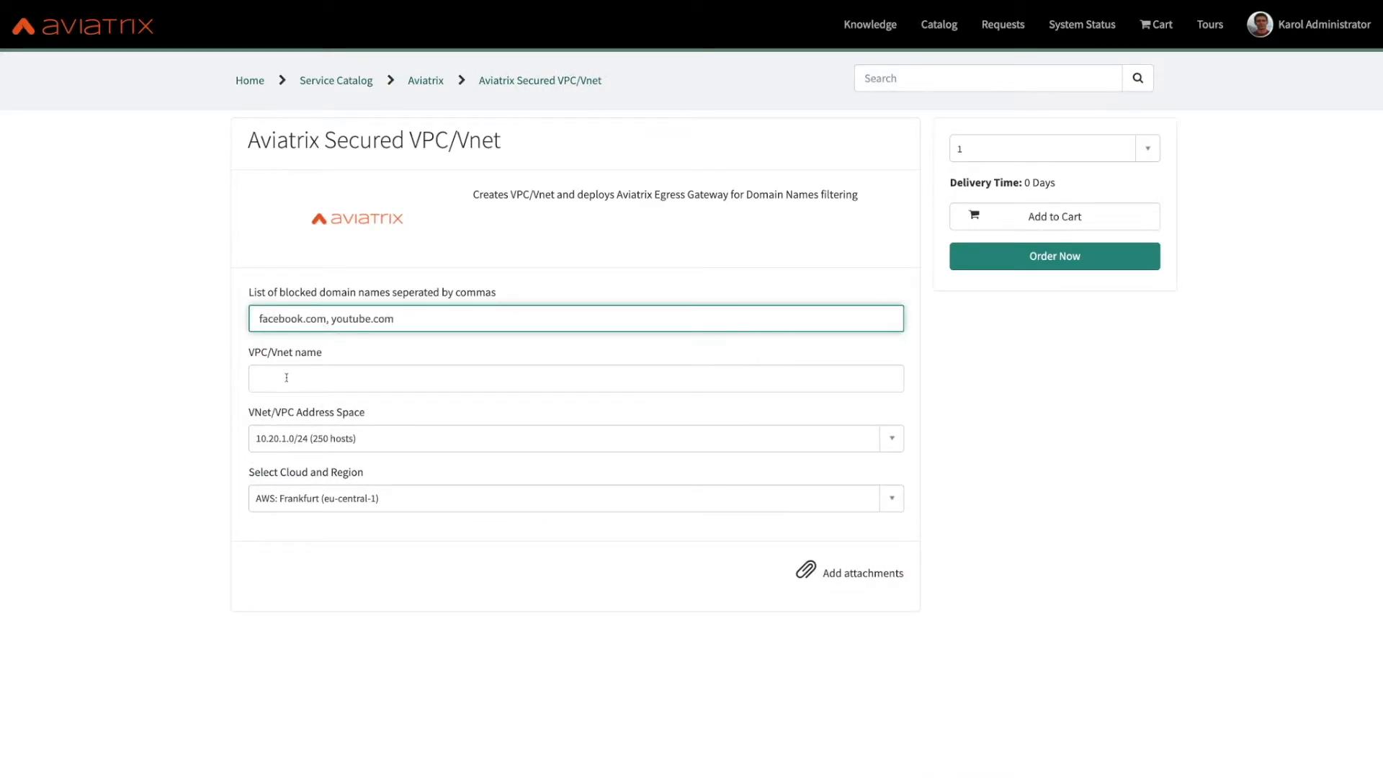
text(app-apj)
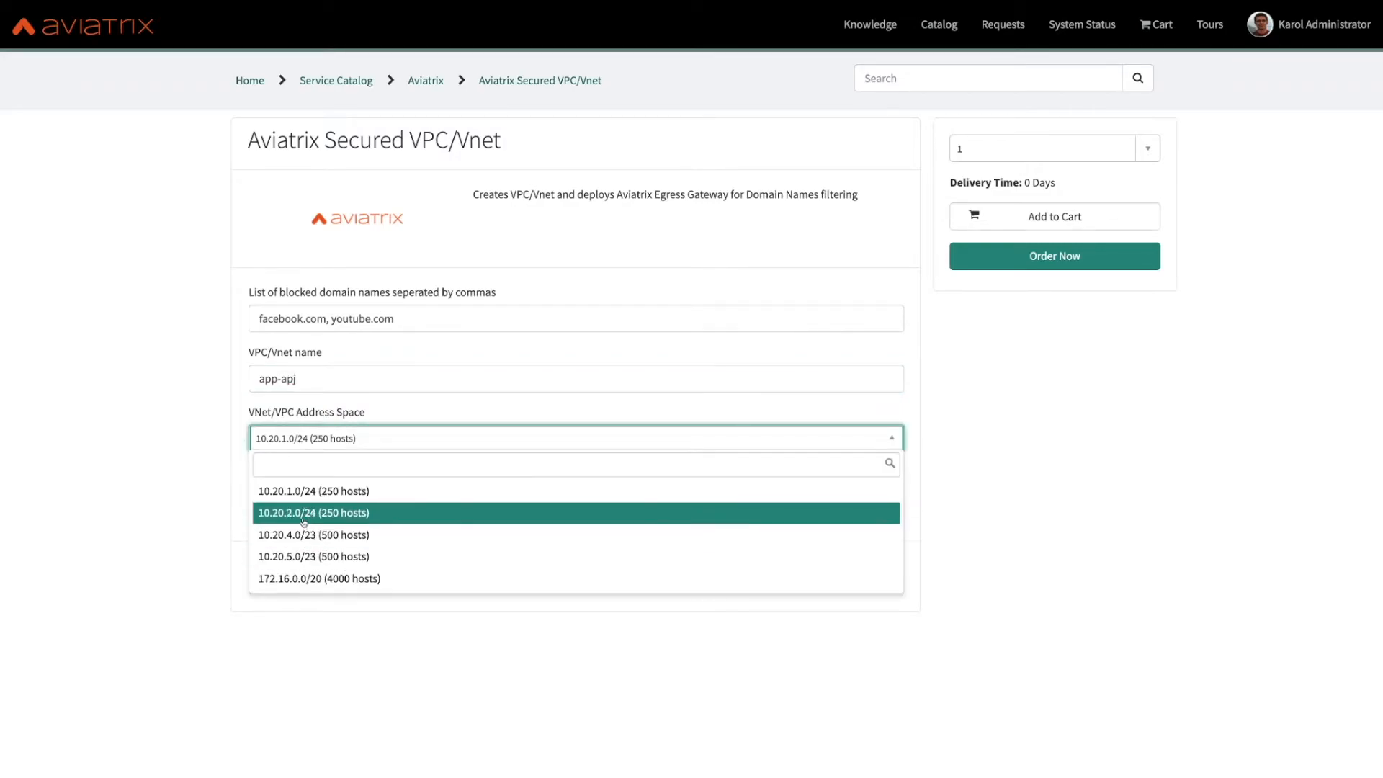
Choose the 10.20.2.0/24 address space and place the order.
click(313, 513)
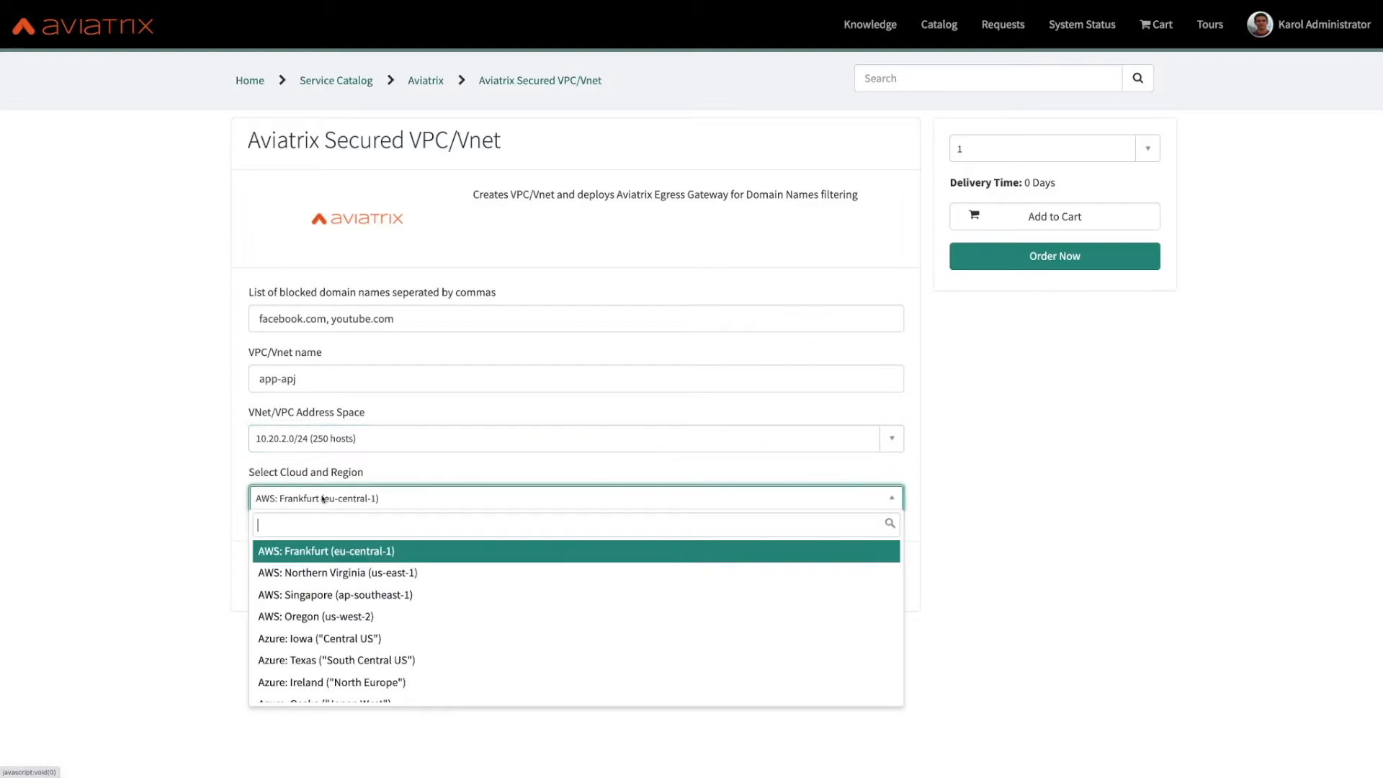
scroll(down, 3)
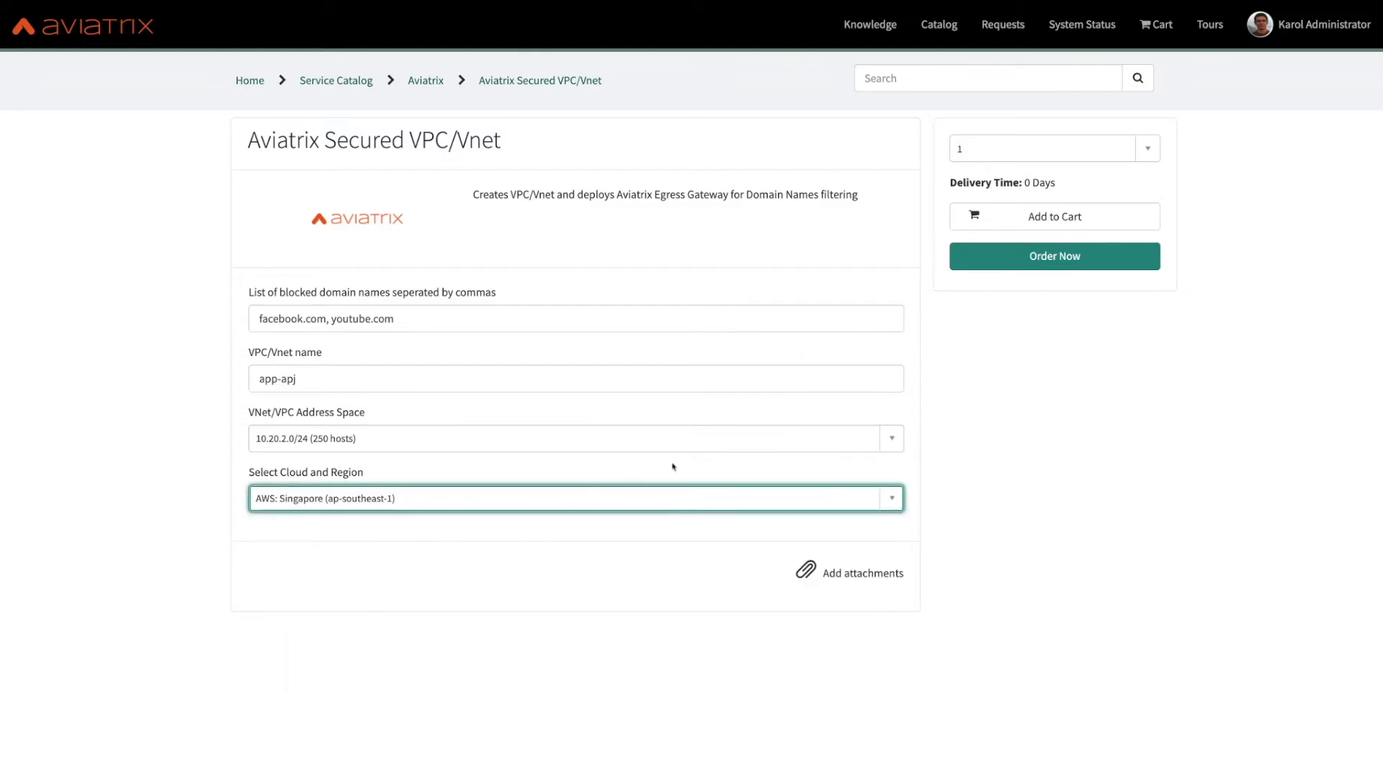
click(1055, 255)
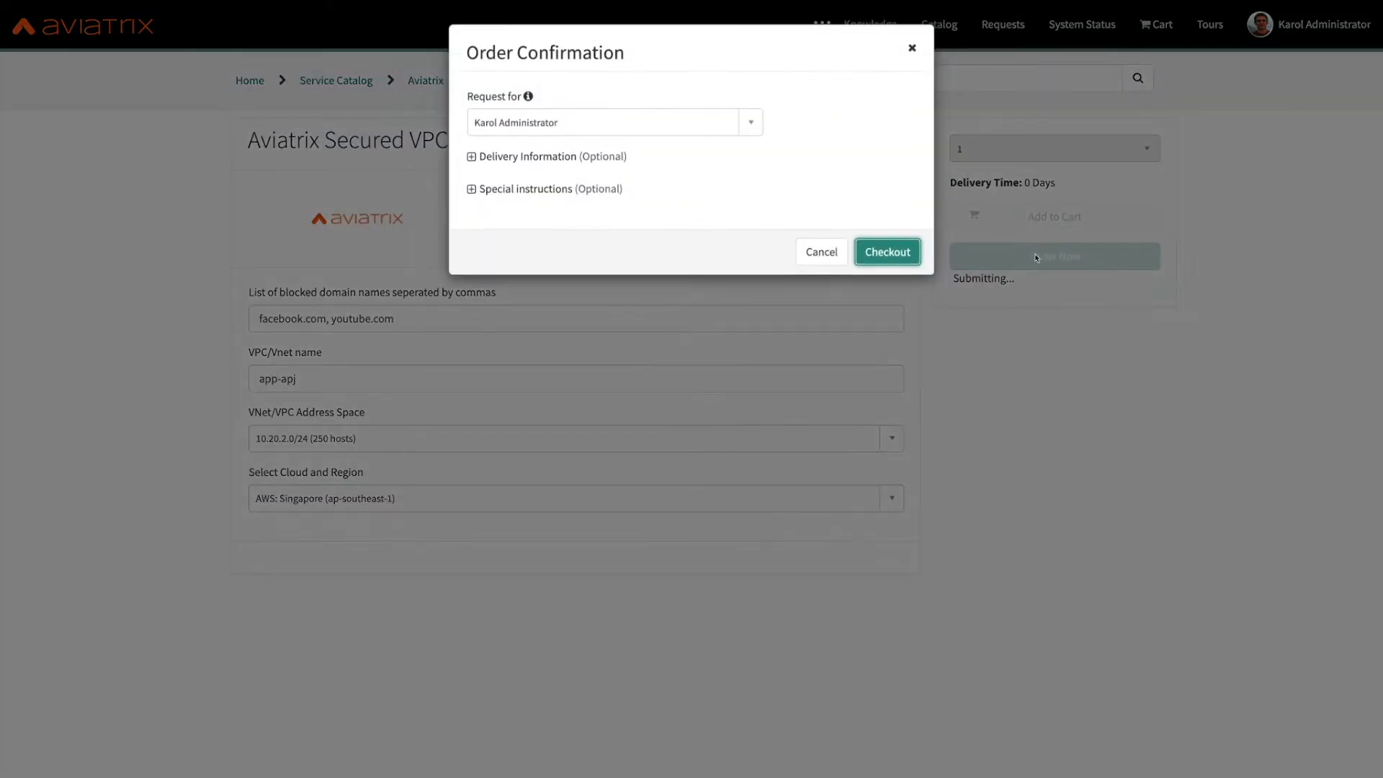
Check out the order to submit request RITM0010076, then go to Terraform Cloud workspaces.
click(888, 252)
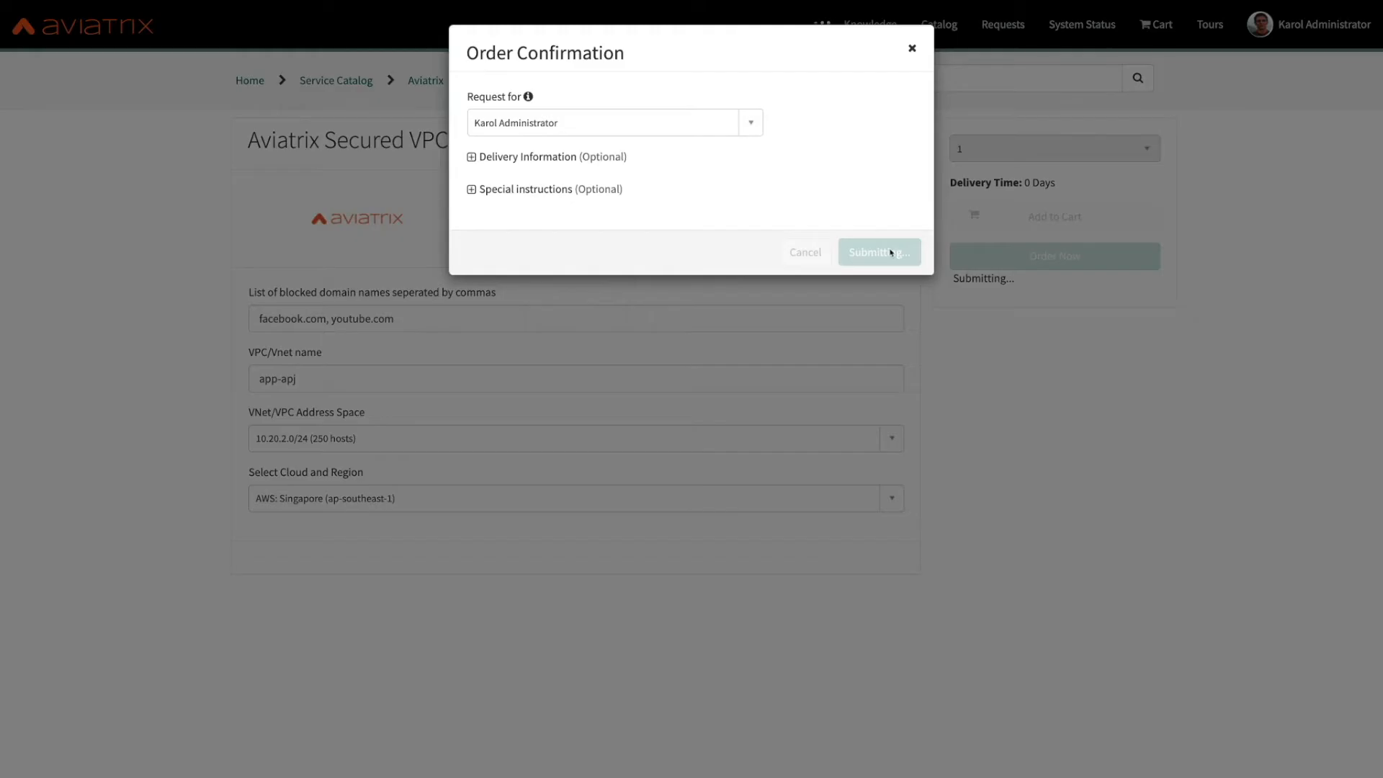
click(879, 252)
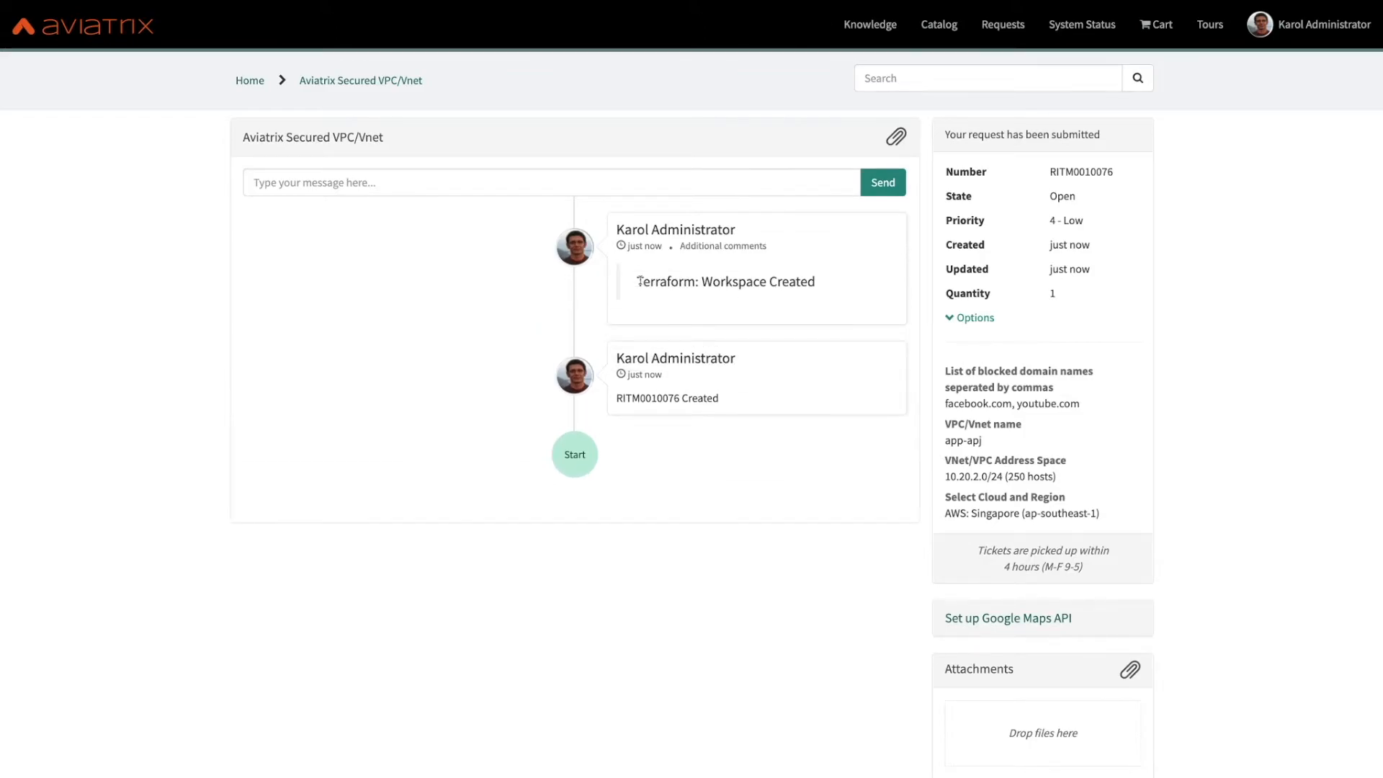
mouse_move(122, 72)
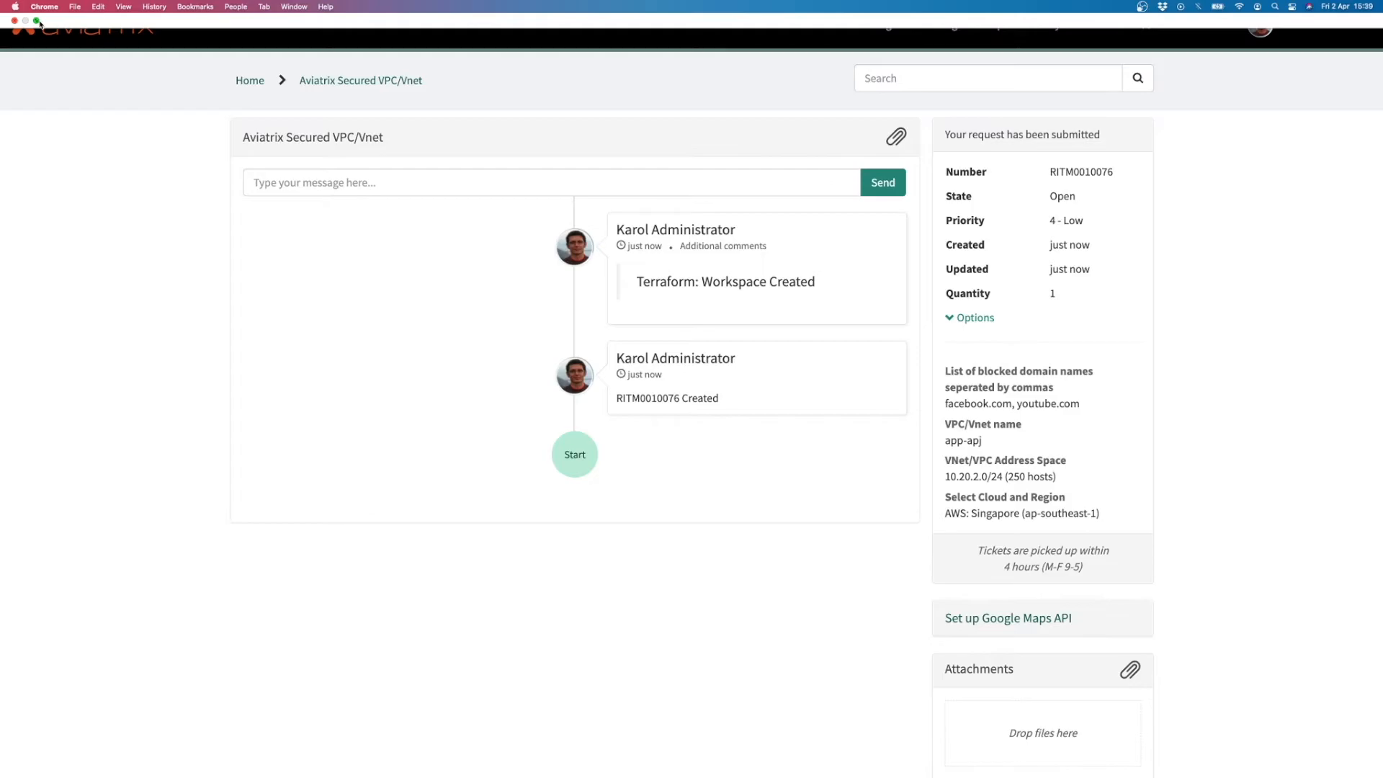
click(248, 27)
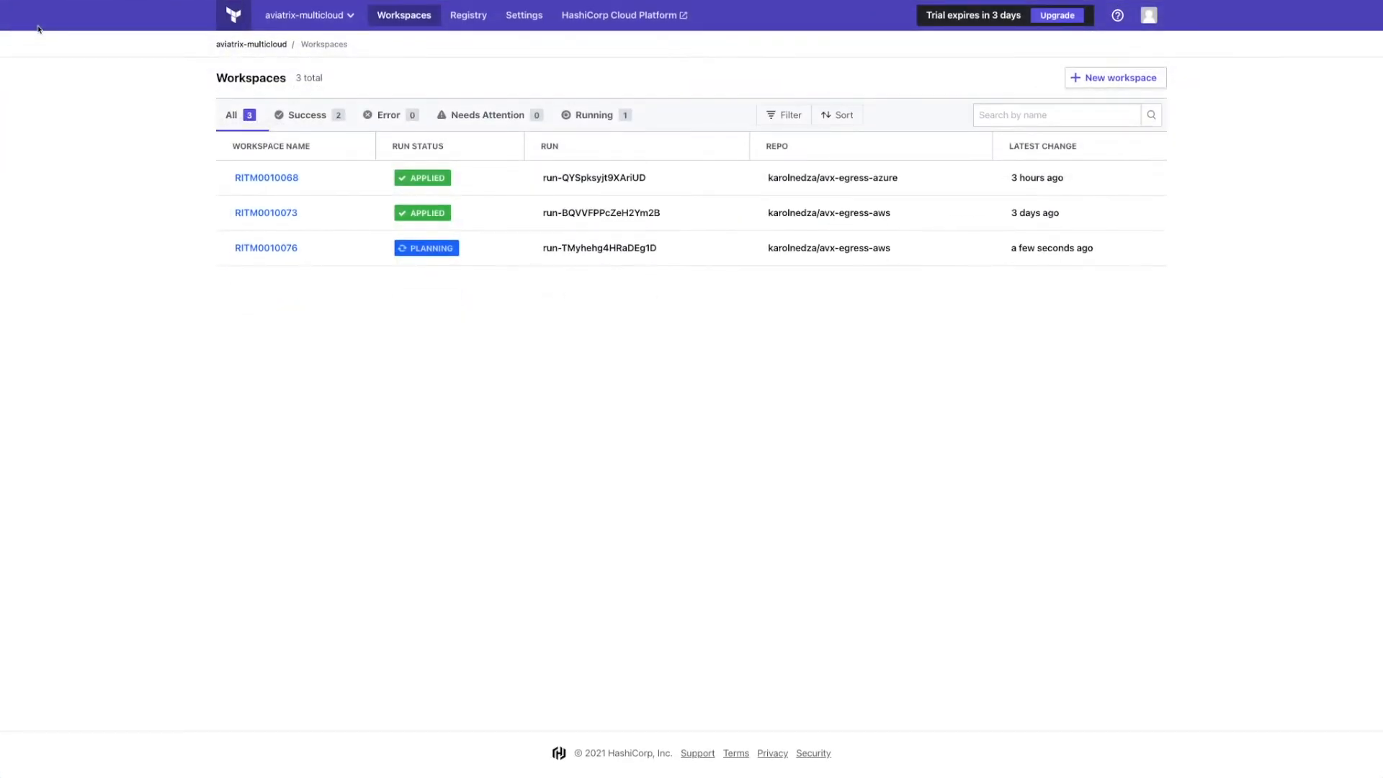
mouse_move(264, 249)
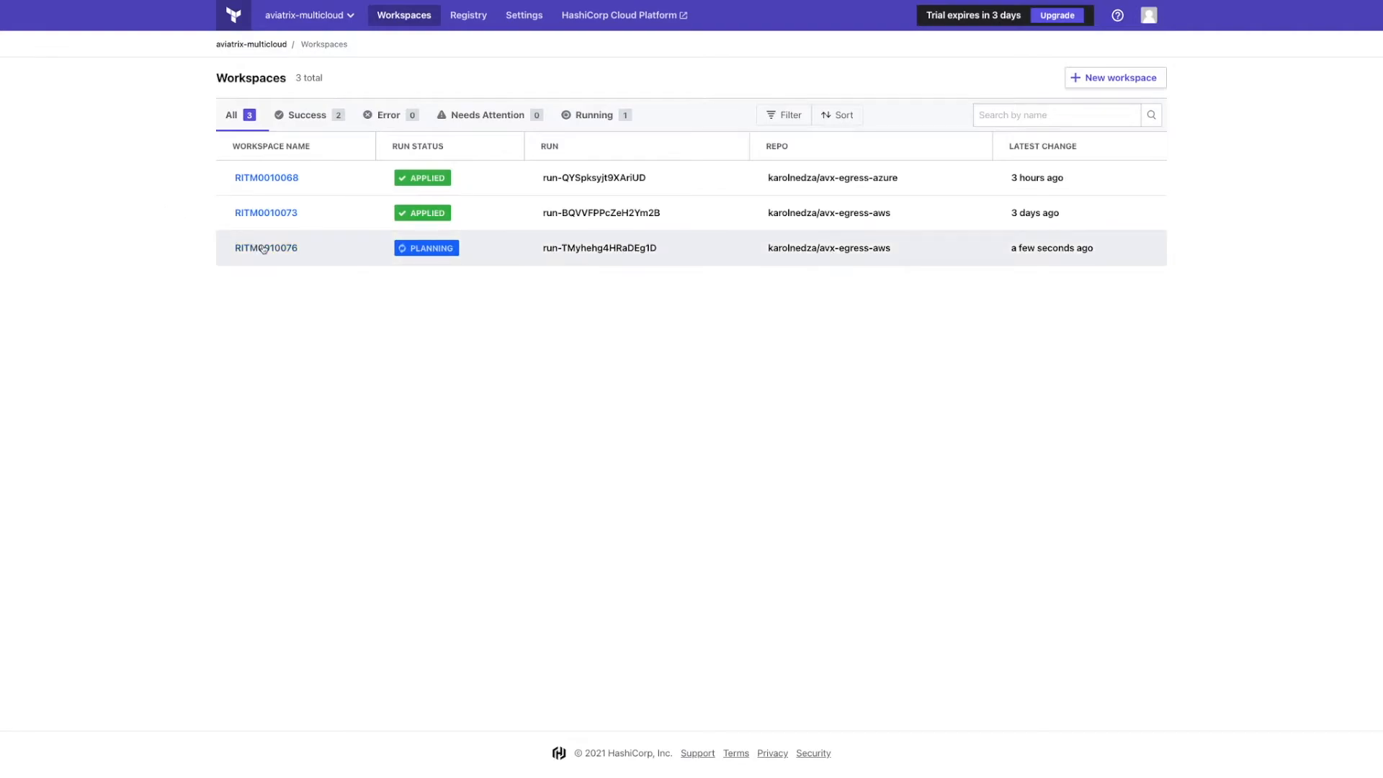
mouse_move(265, 248)
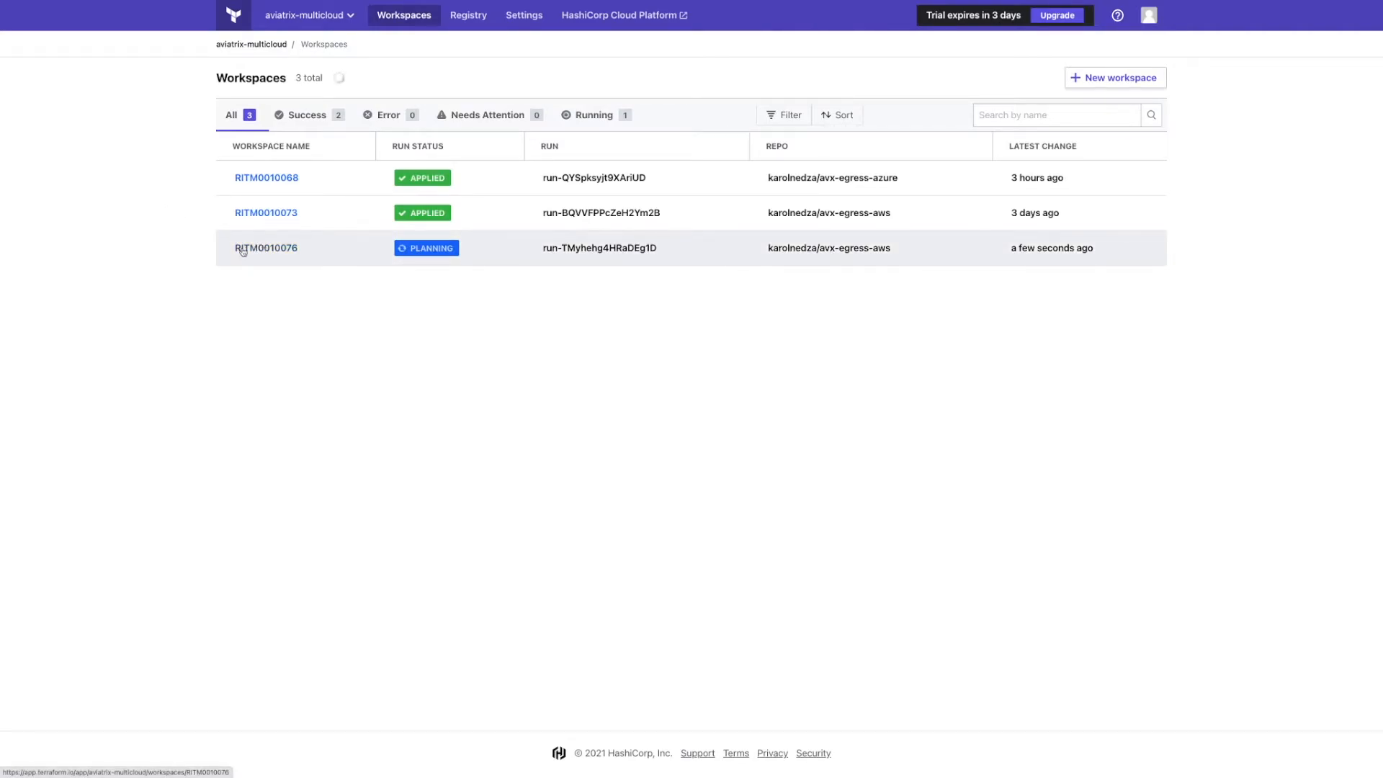
Review the finished REQ0010076 run in the RITM0010076 workspace, then view its outputs overview.
click(266, 248)
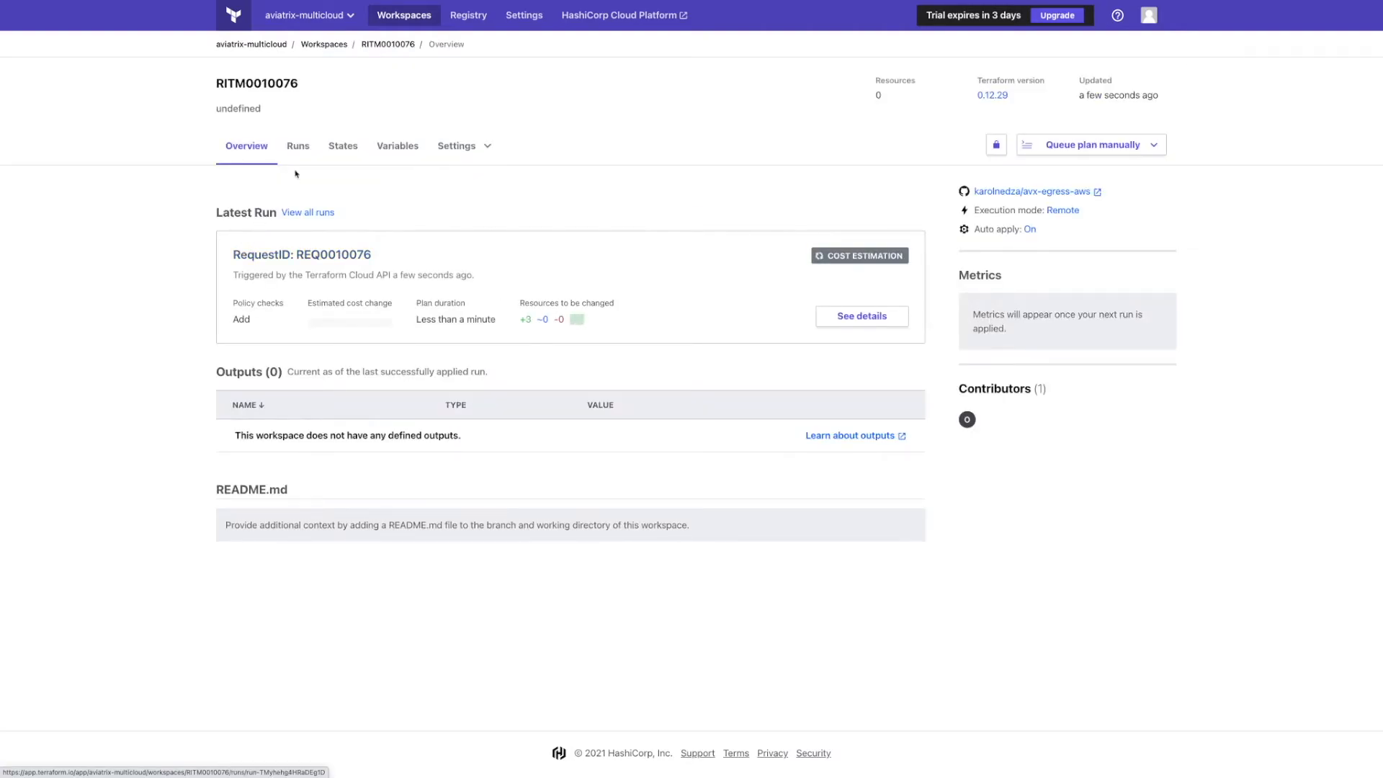
click(299, 146)
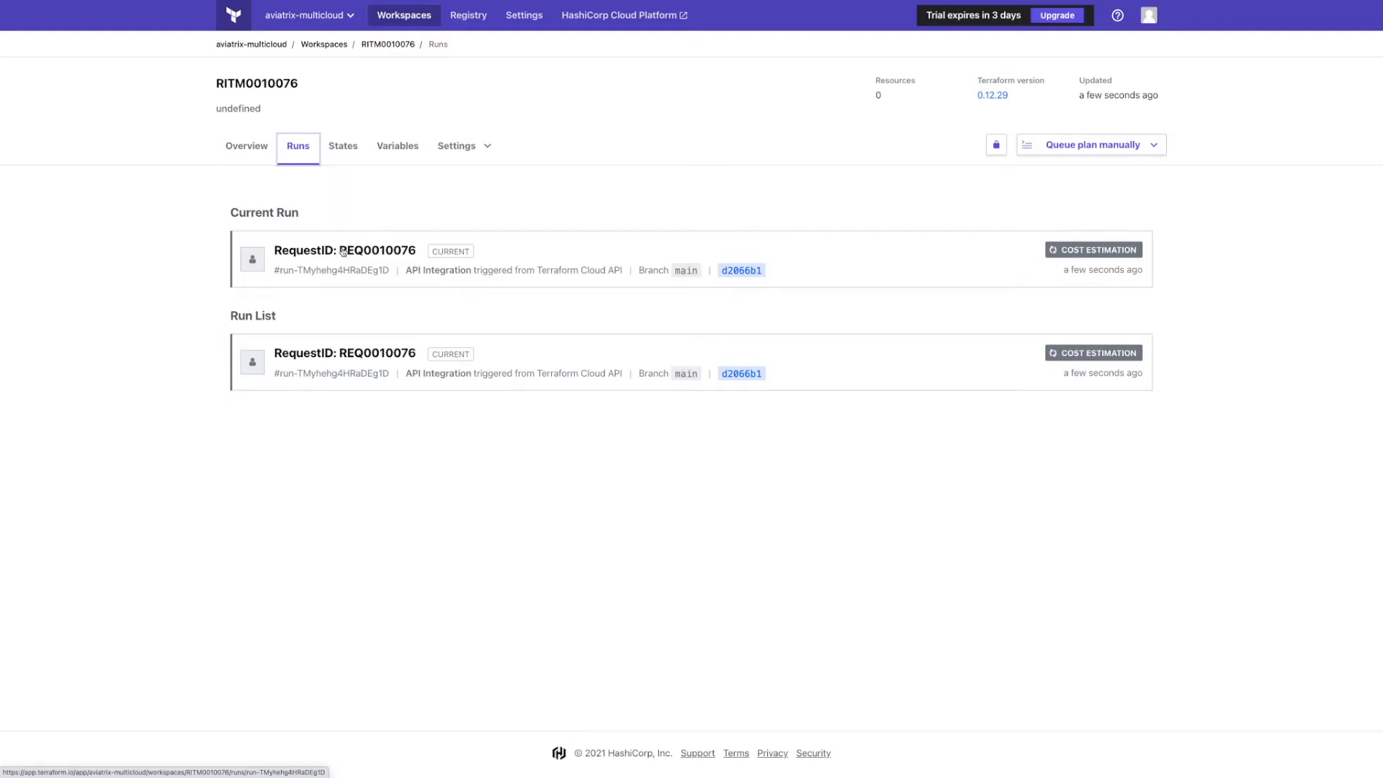
click(345, 250)
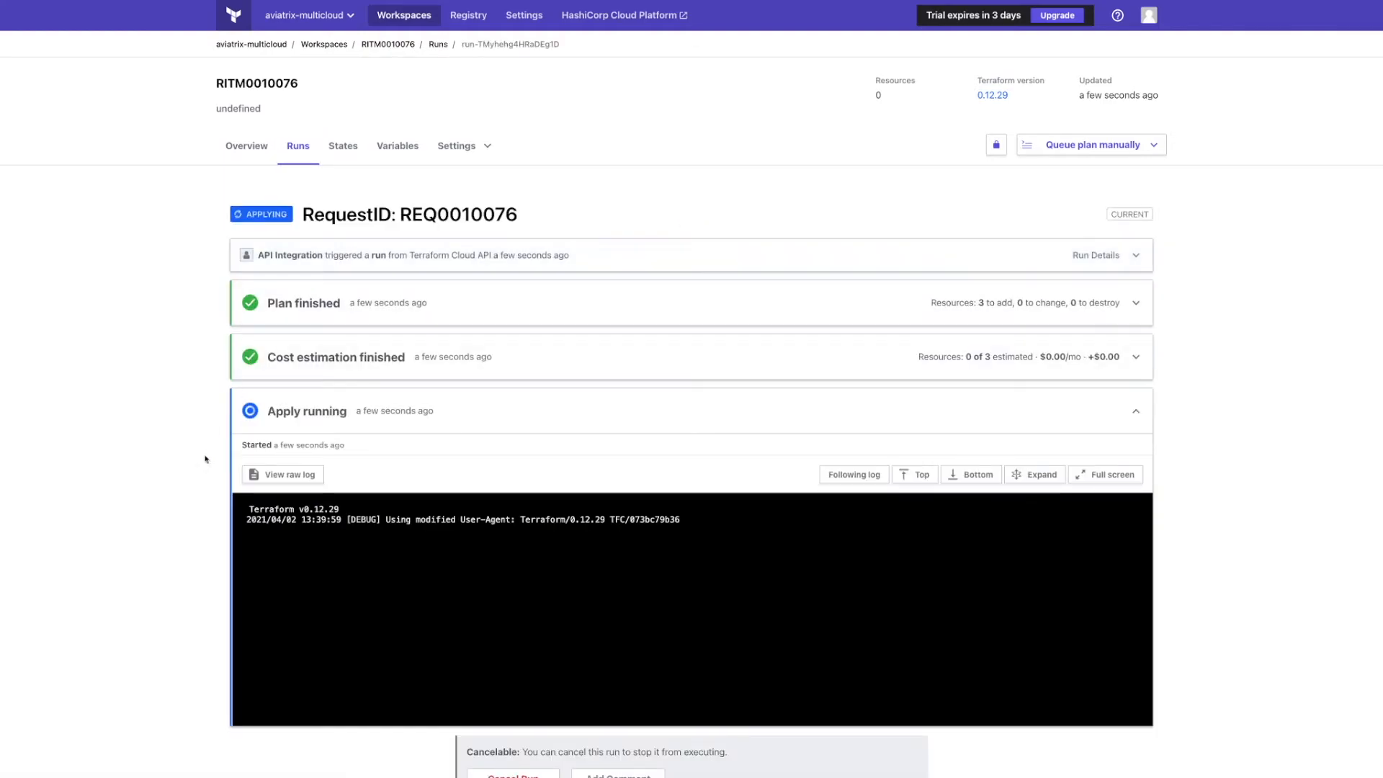
scroll(down, 3)
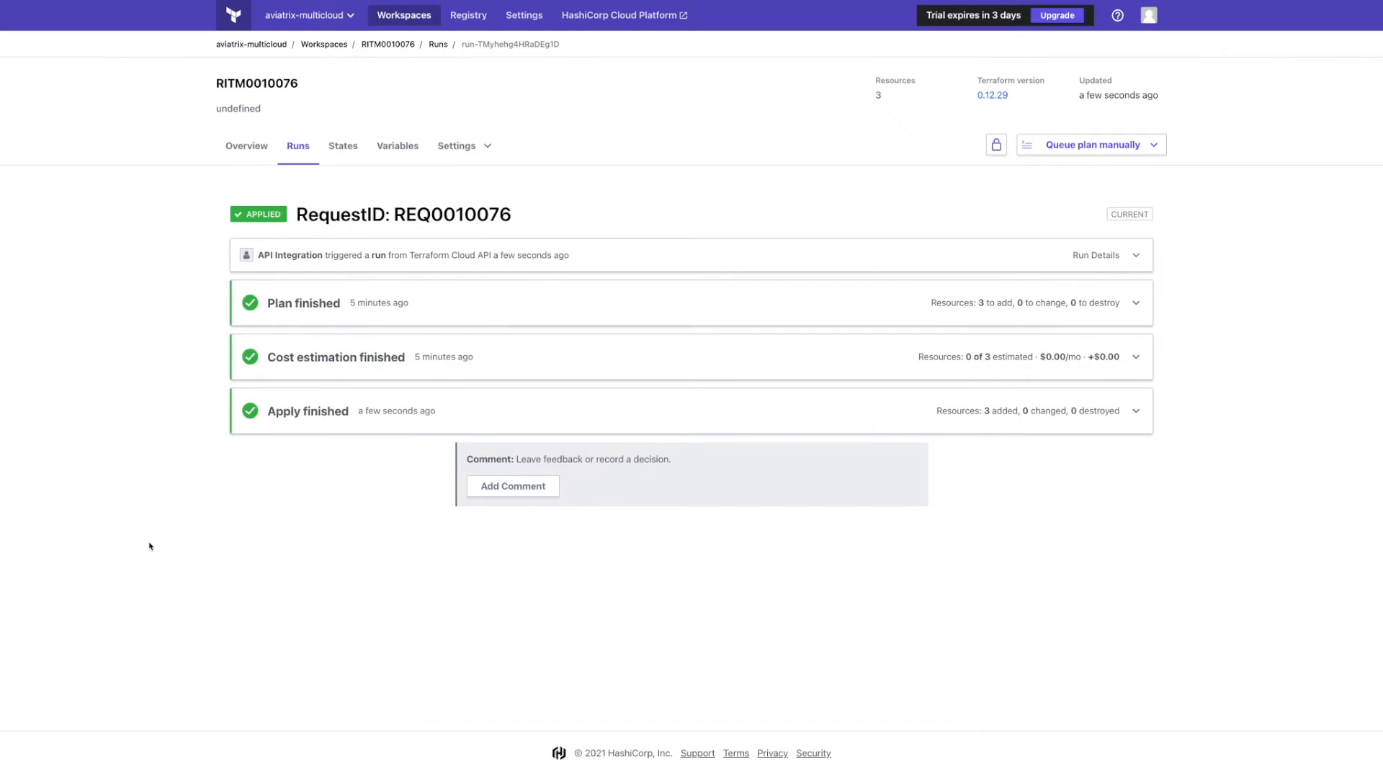
mouse_move(298, 426)
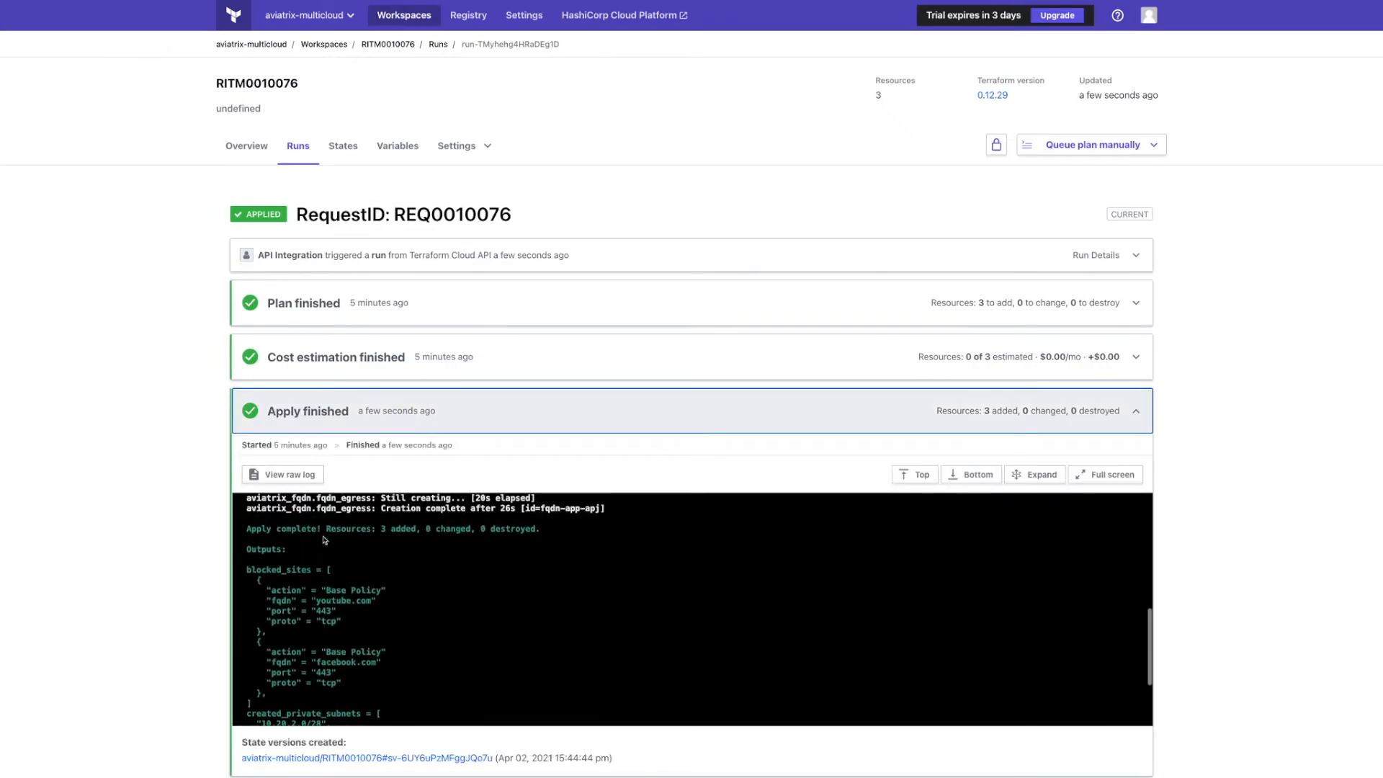
scroll(down, 3)
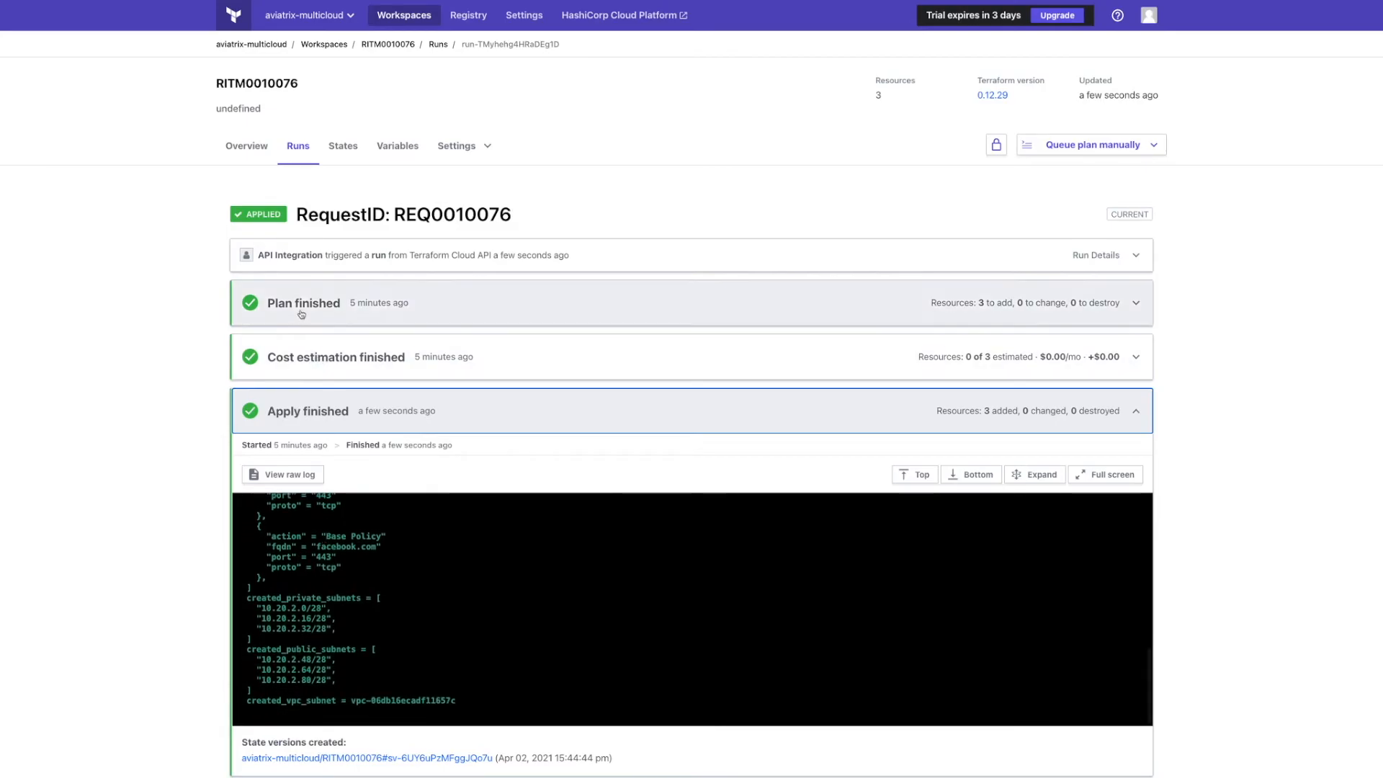
click(247, 146)
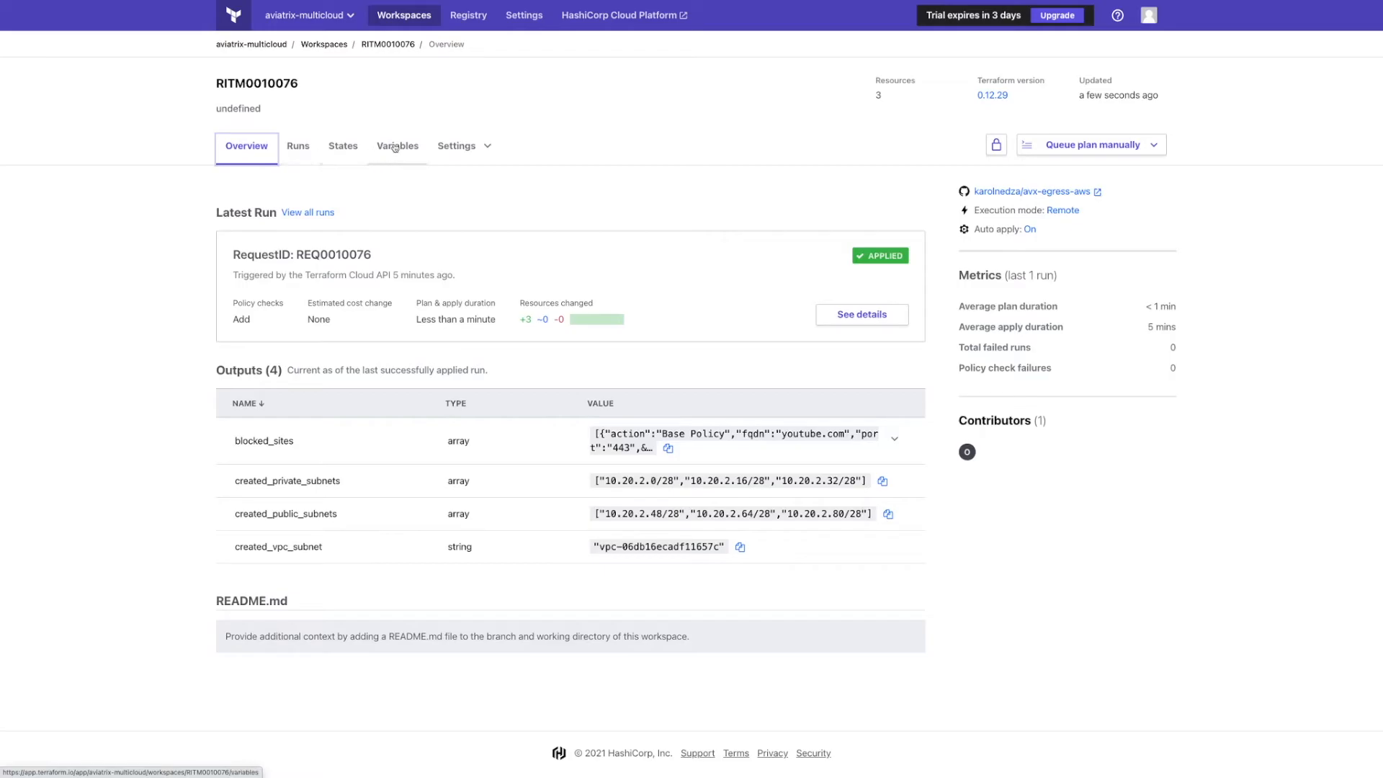
View the RITM0010076 workspace variables: blocked domains, app-apj, 10.20.2.0/24, ap-southeast-1.
click(397, 146)
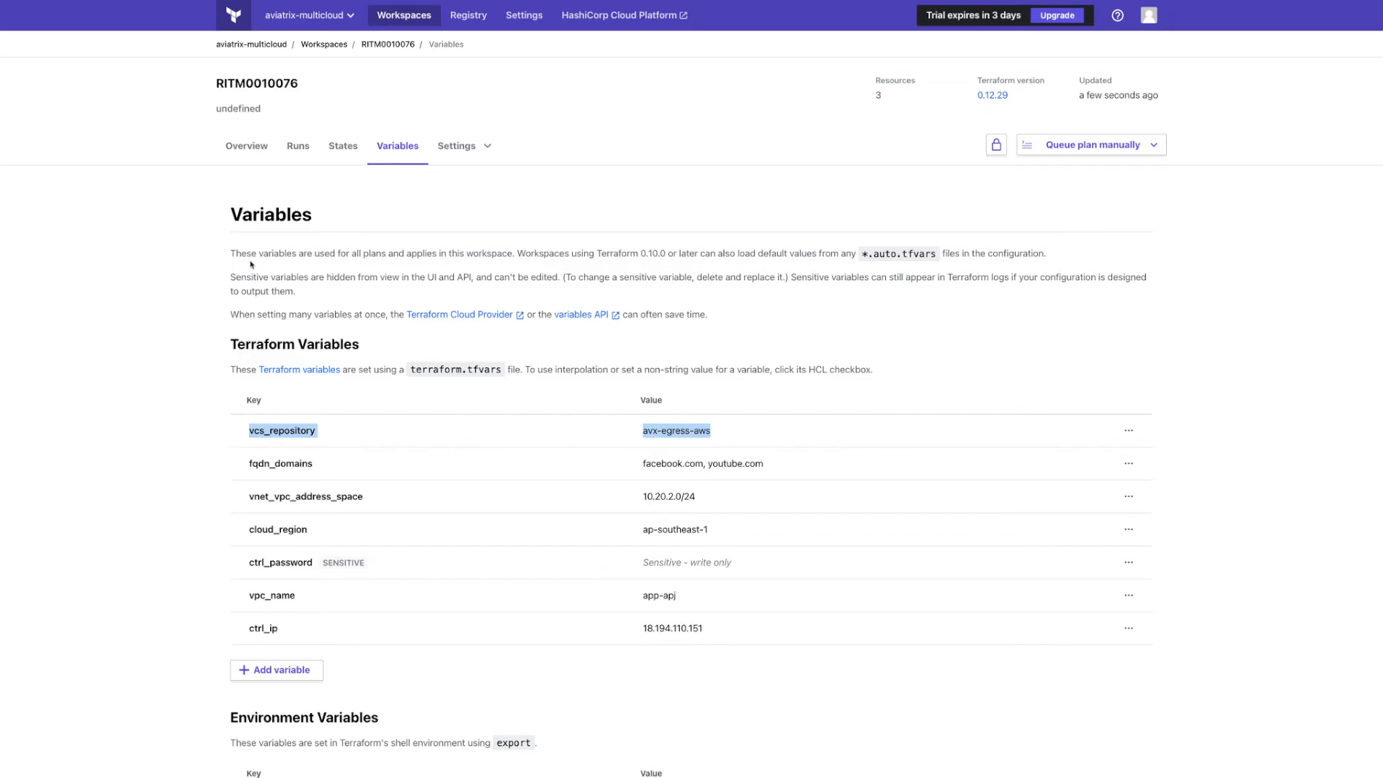
mouse_move(236, 374)
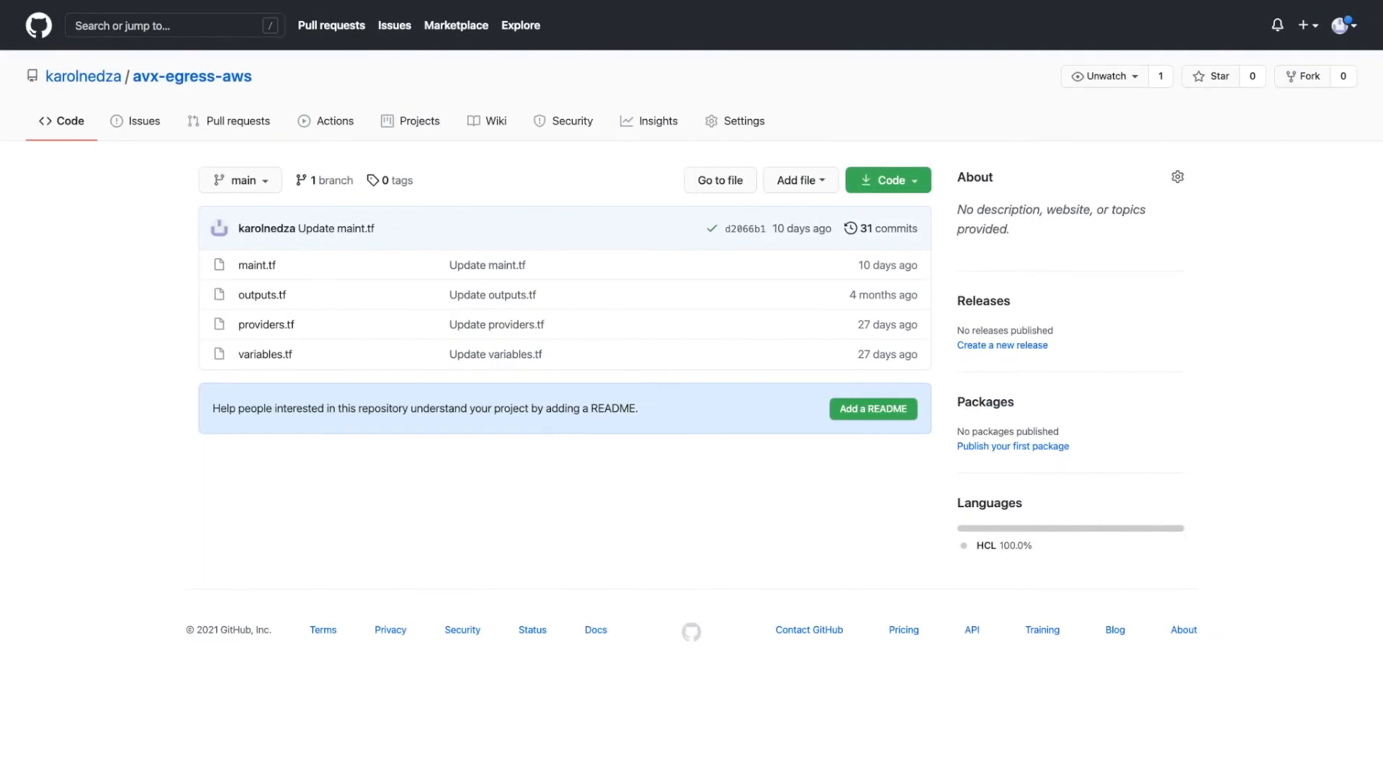
mouse_move(199, 309)
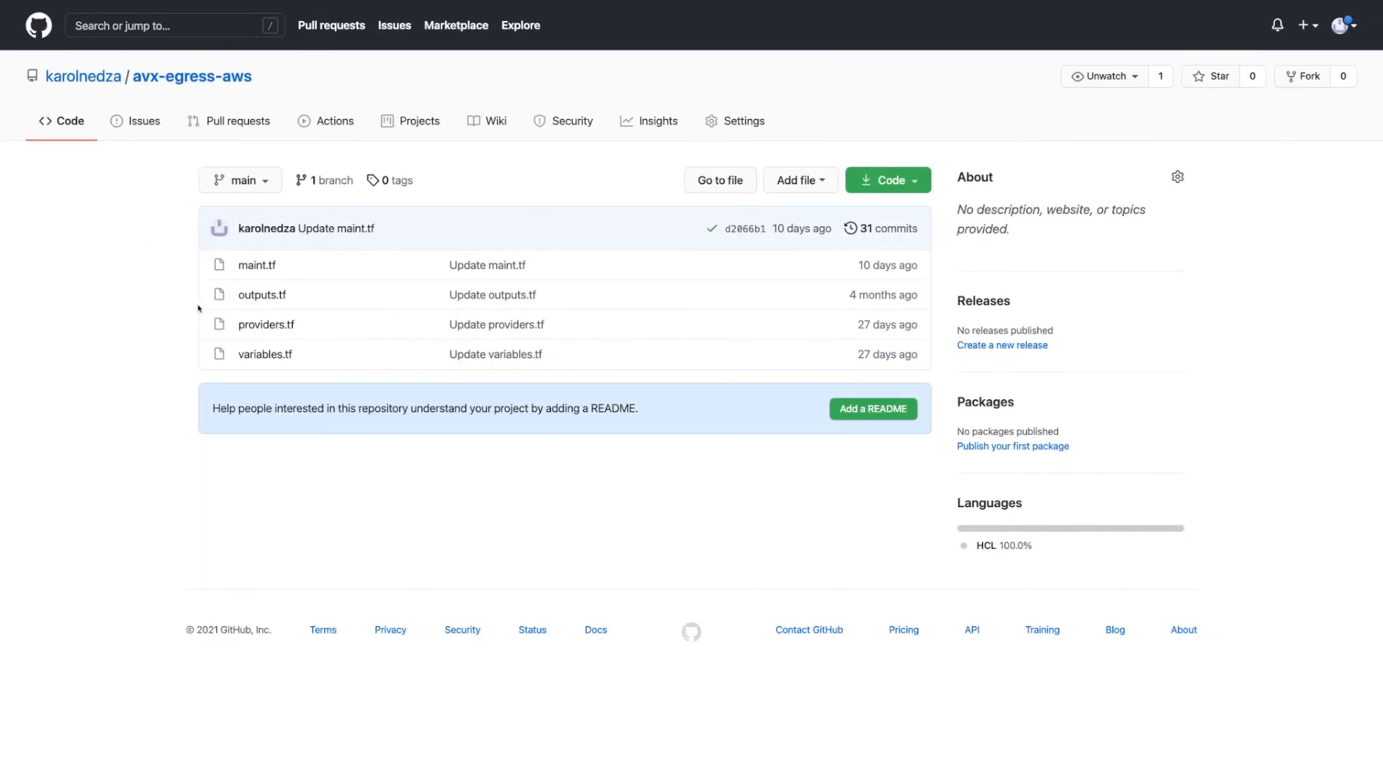
mouse_move(257, 329)
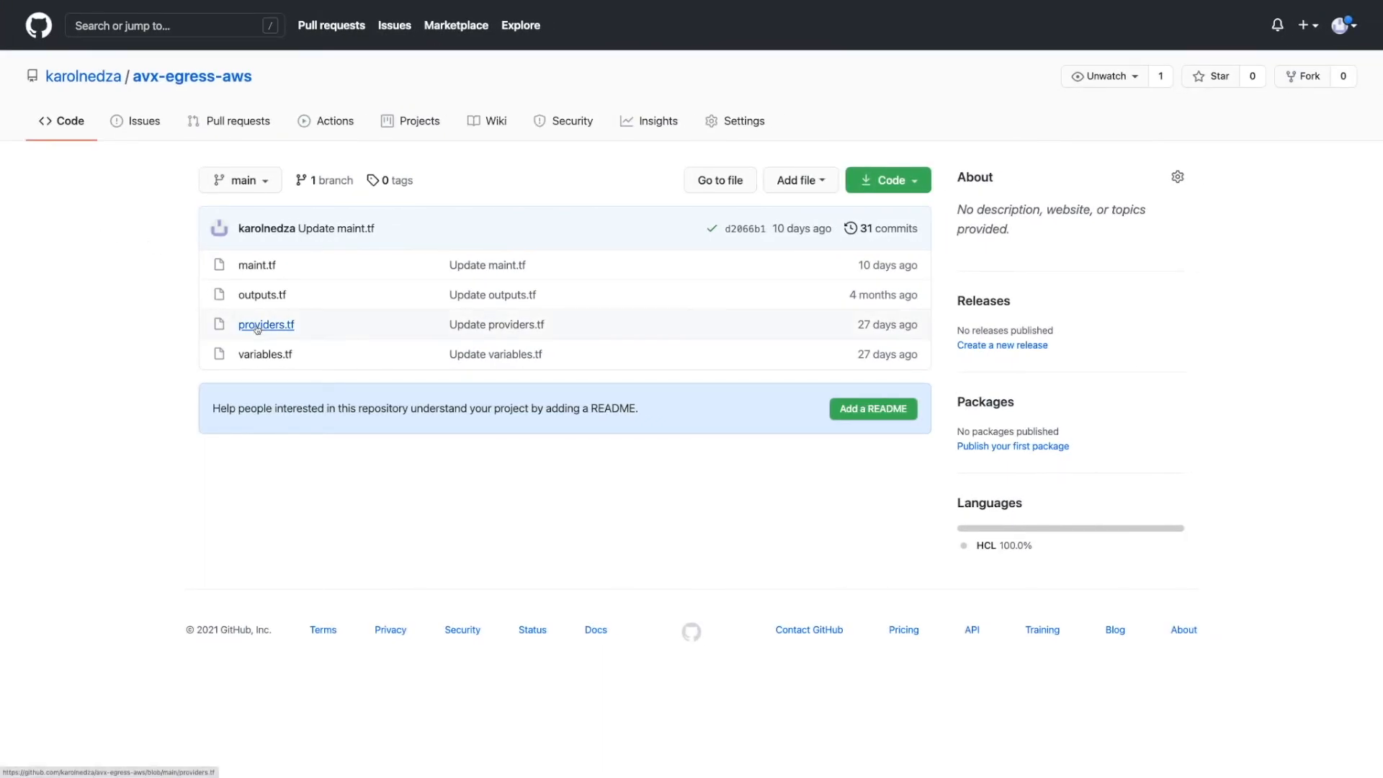
Open maint.tf in the avx-egress-aws repository and scroll through its Terraform code.
click(266, 324)
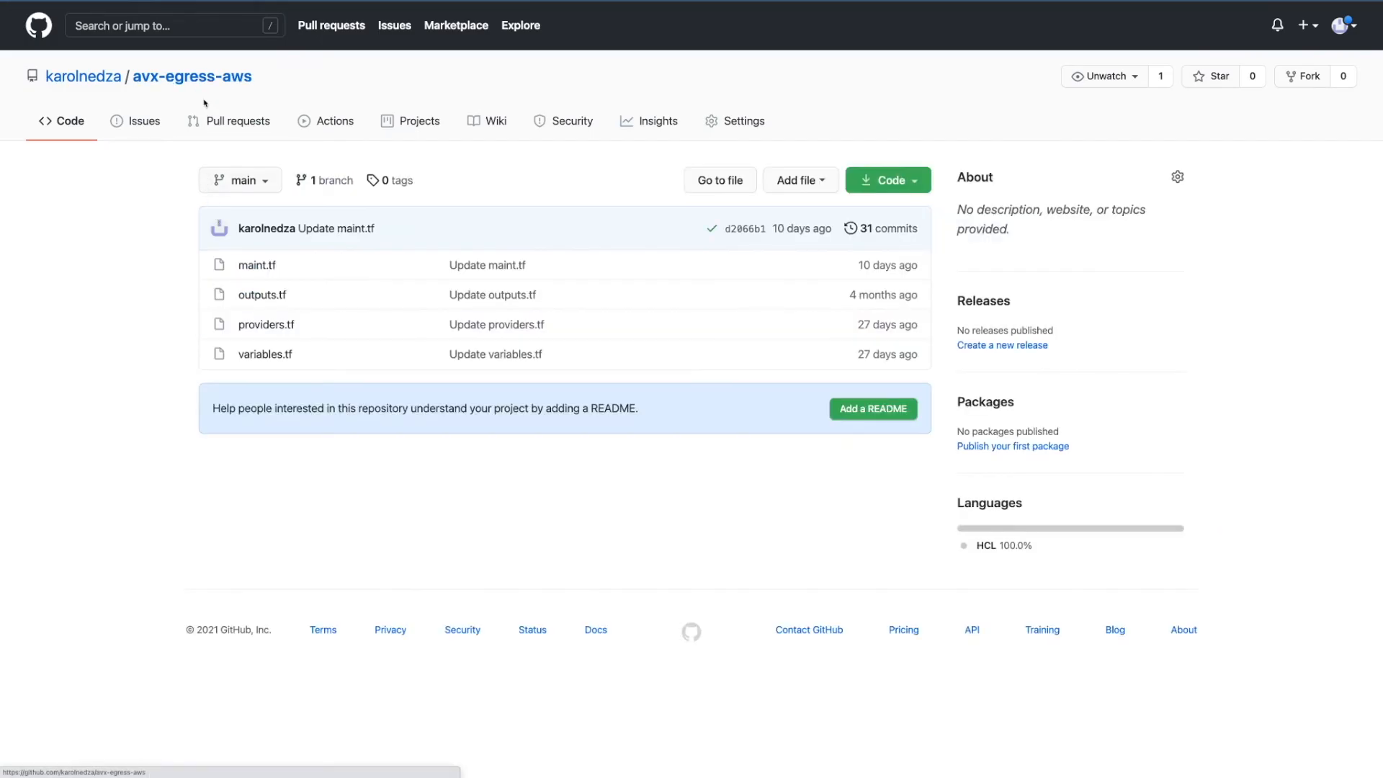
click(258, 265)
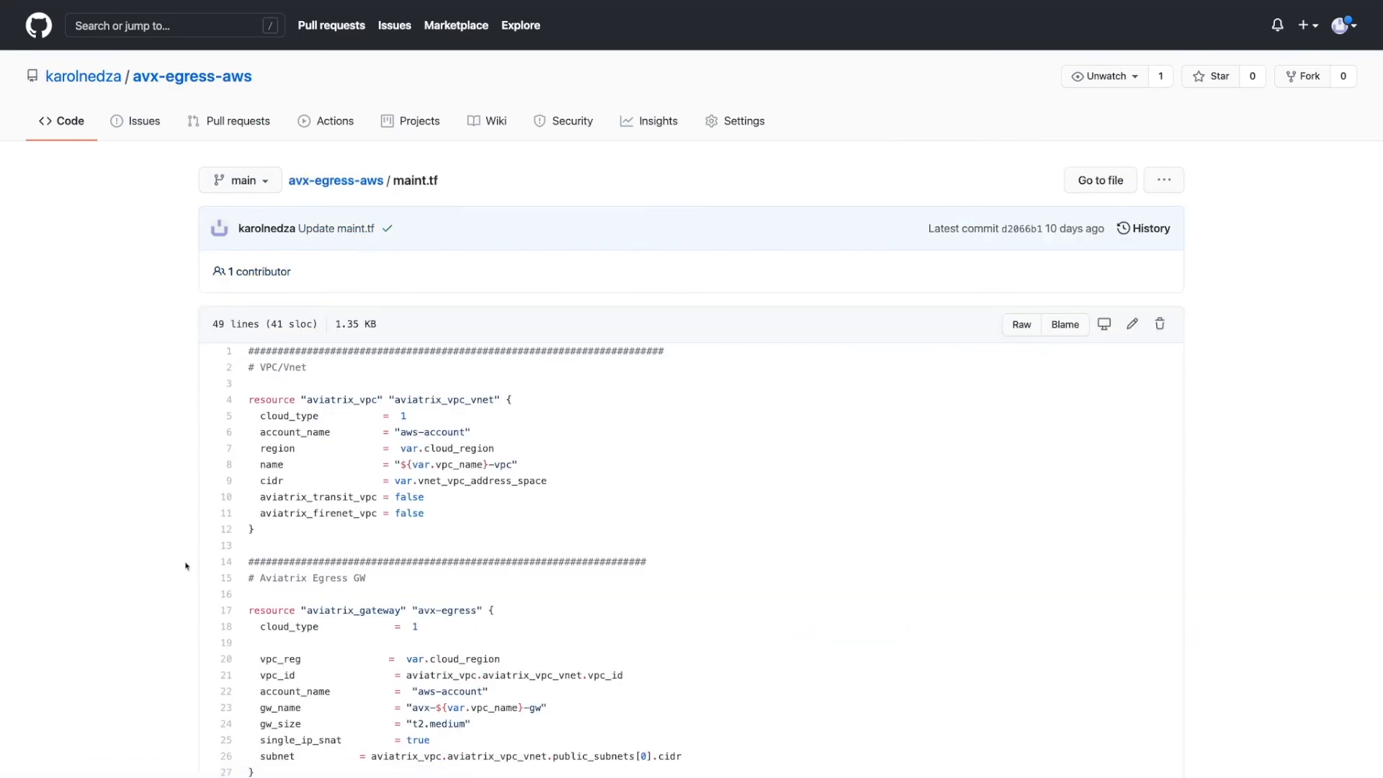
scroll(down, 3)
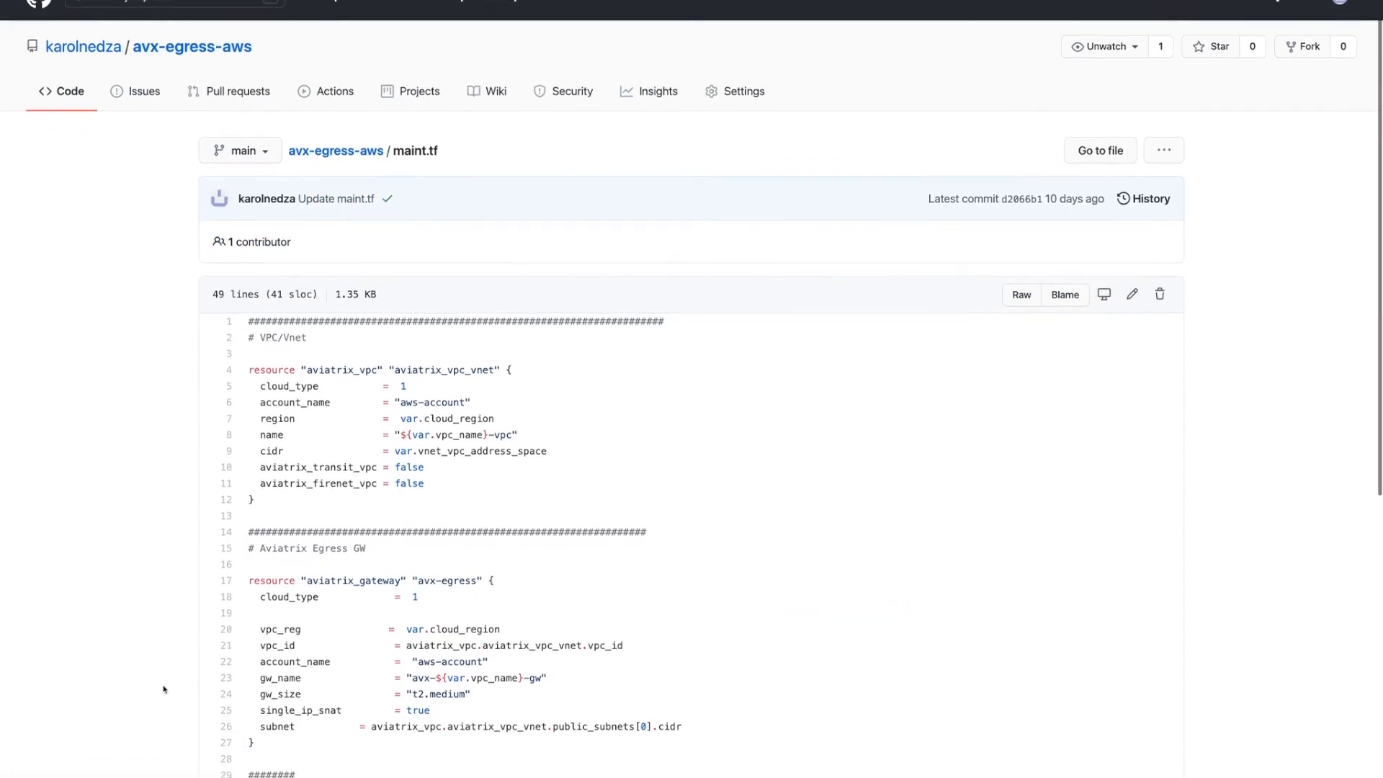
scroll(down, 3)
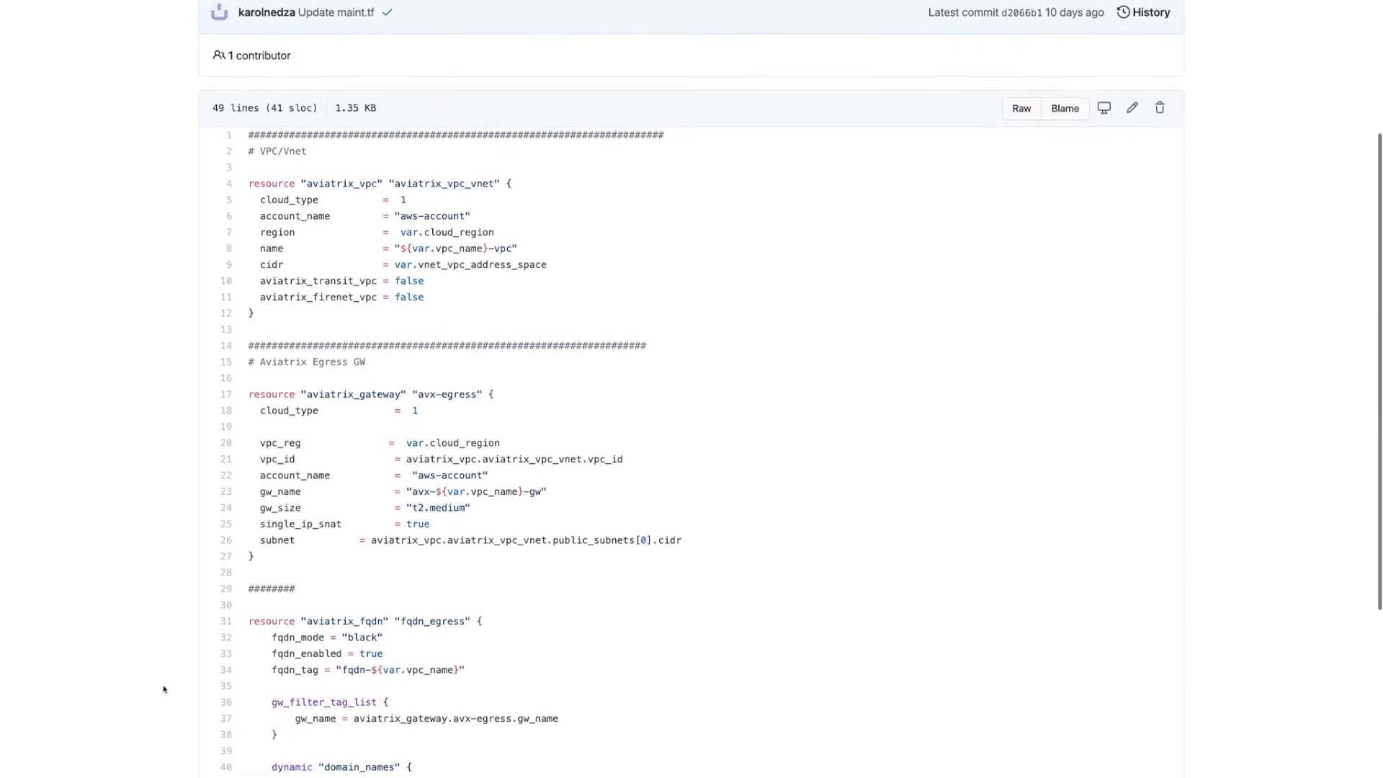
scroll(down, 3)
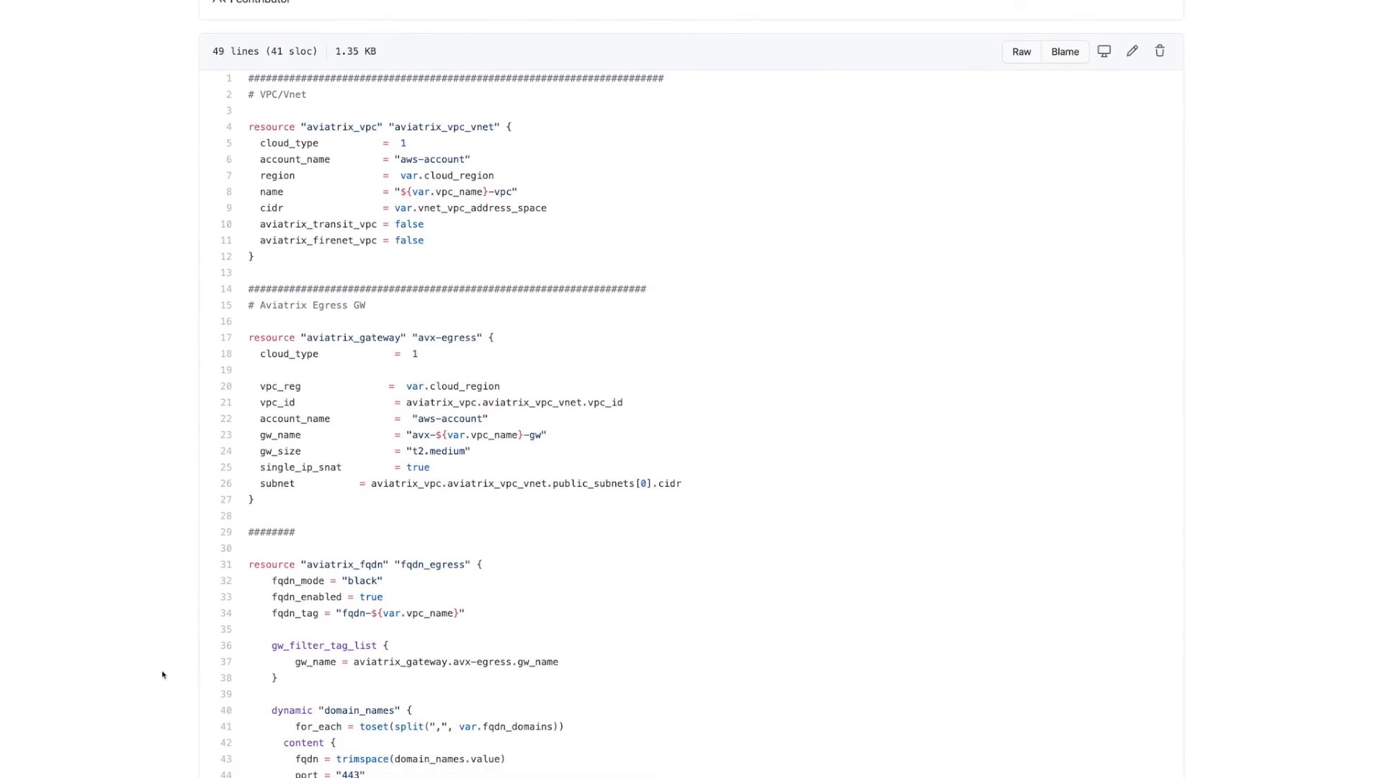
scroll(down, 3)
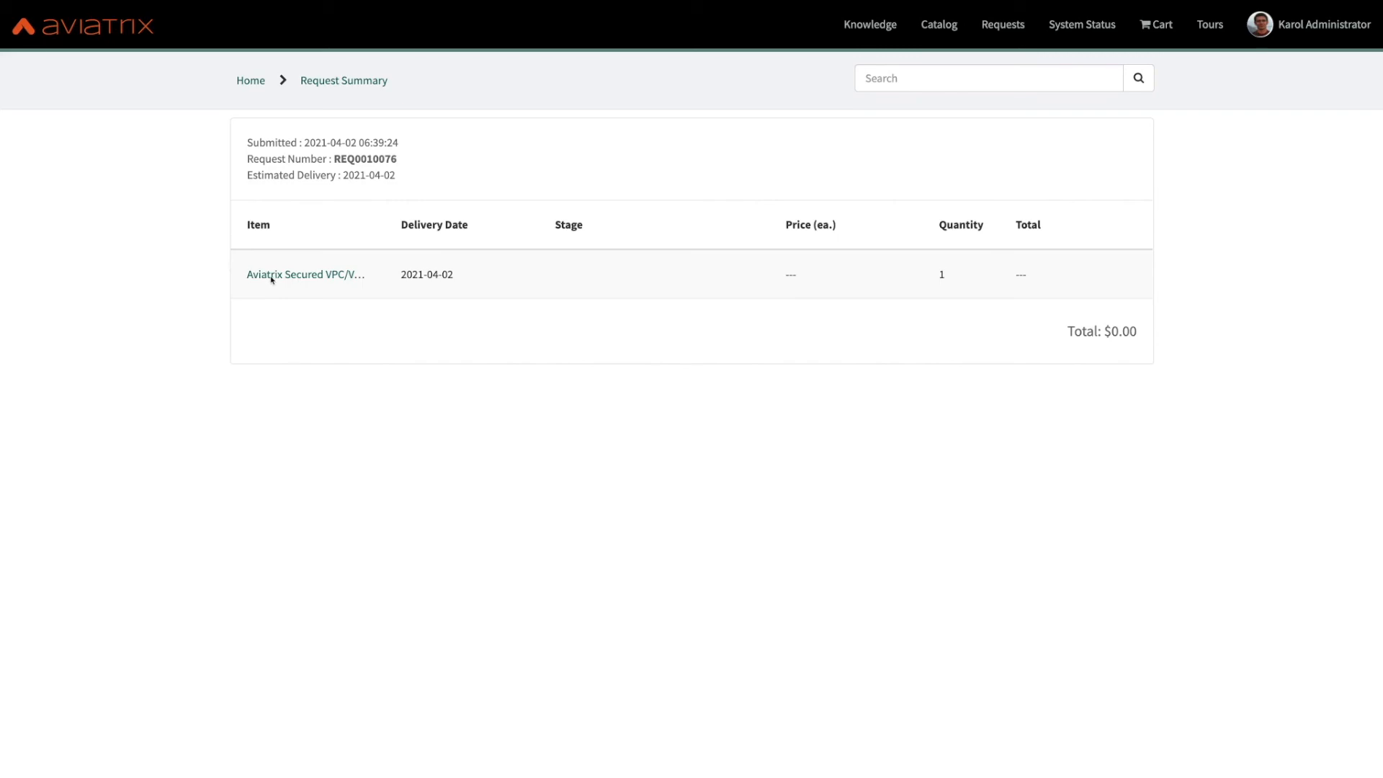
Open requested item RITM0010076 and scroll its activity down to the Terraform apply outputs.
click(306, 275)
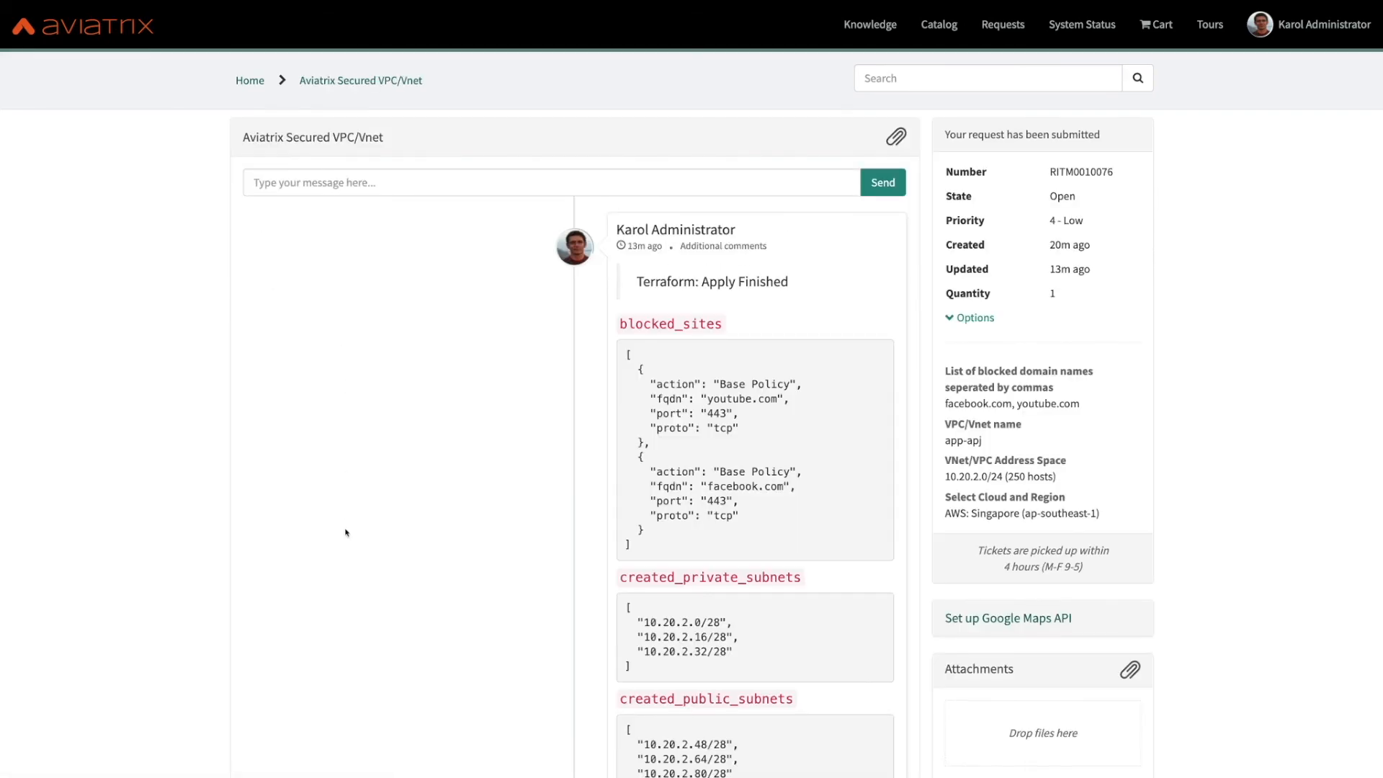
scroll(down, 3)
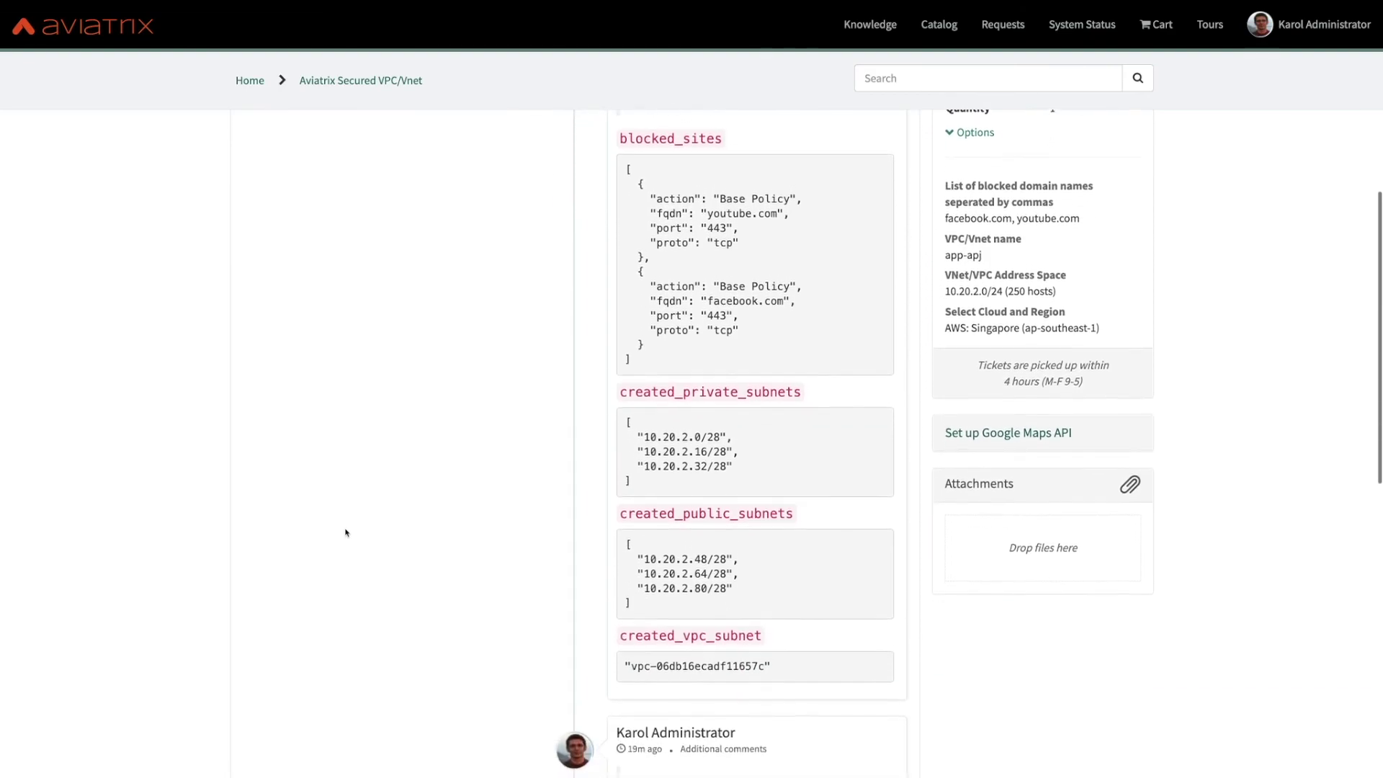
scroll(down, 3)
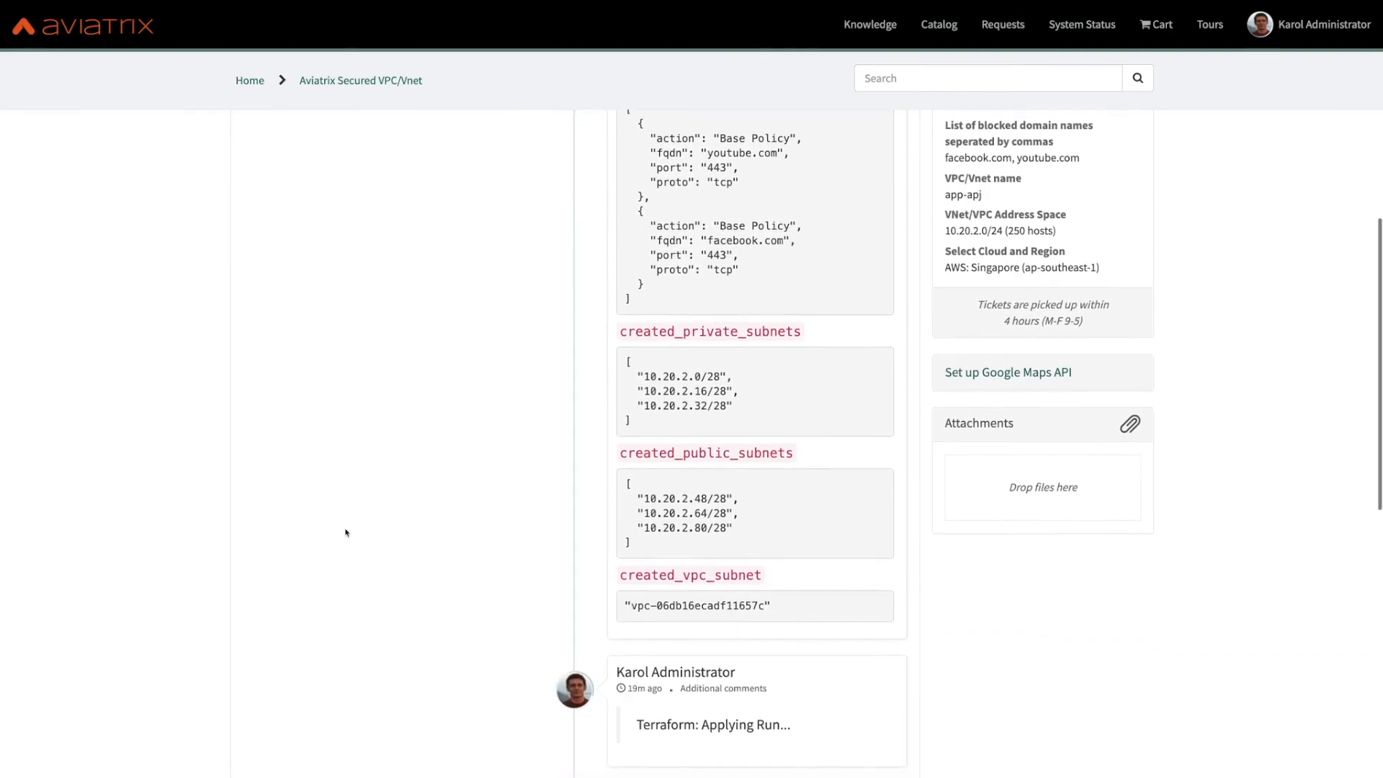
scroll(down, 3)
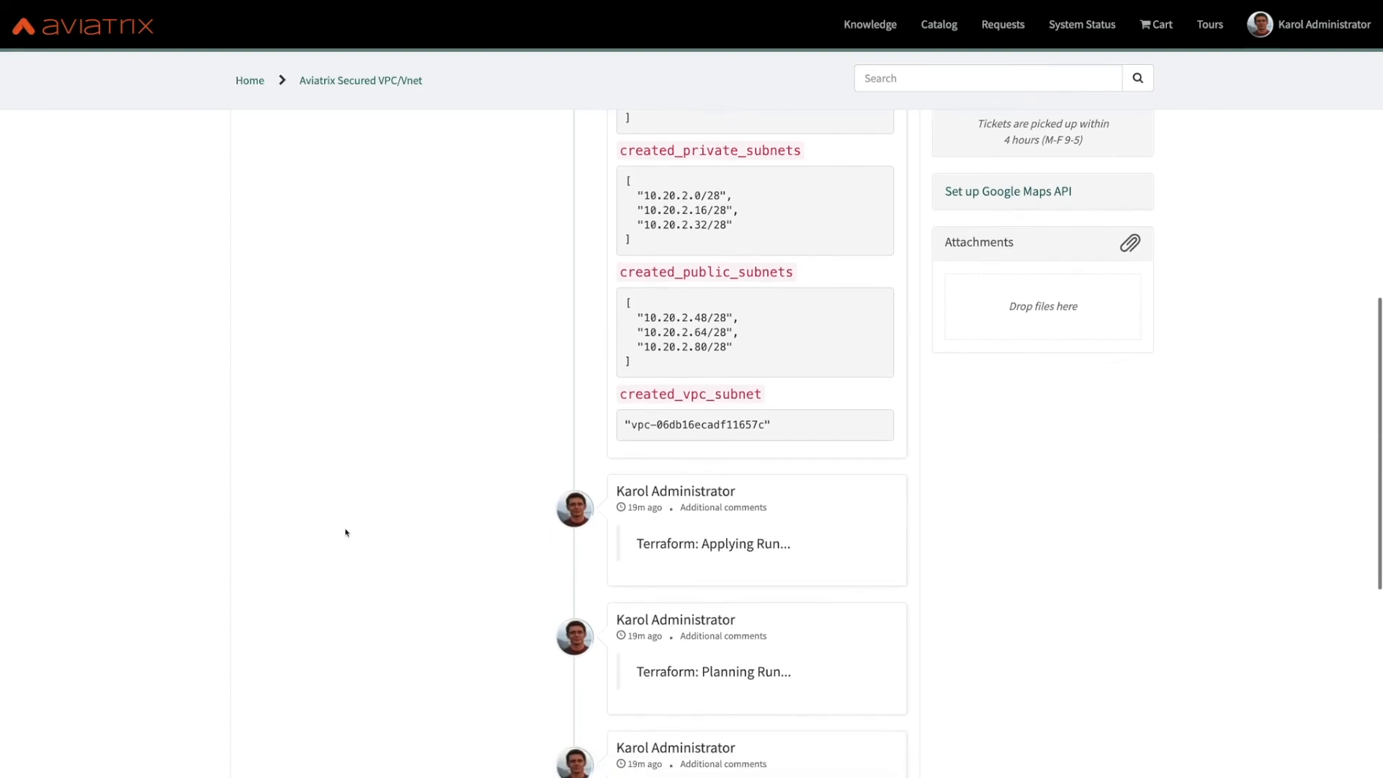
scroll(down, 3)
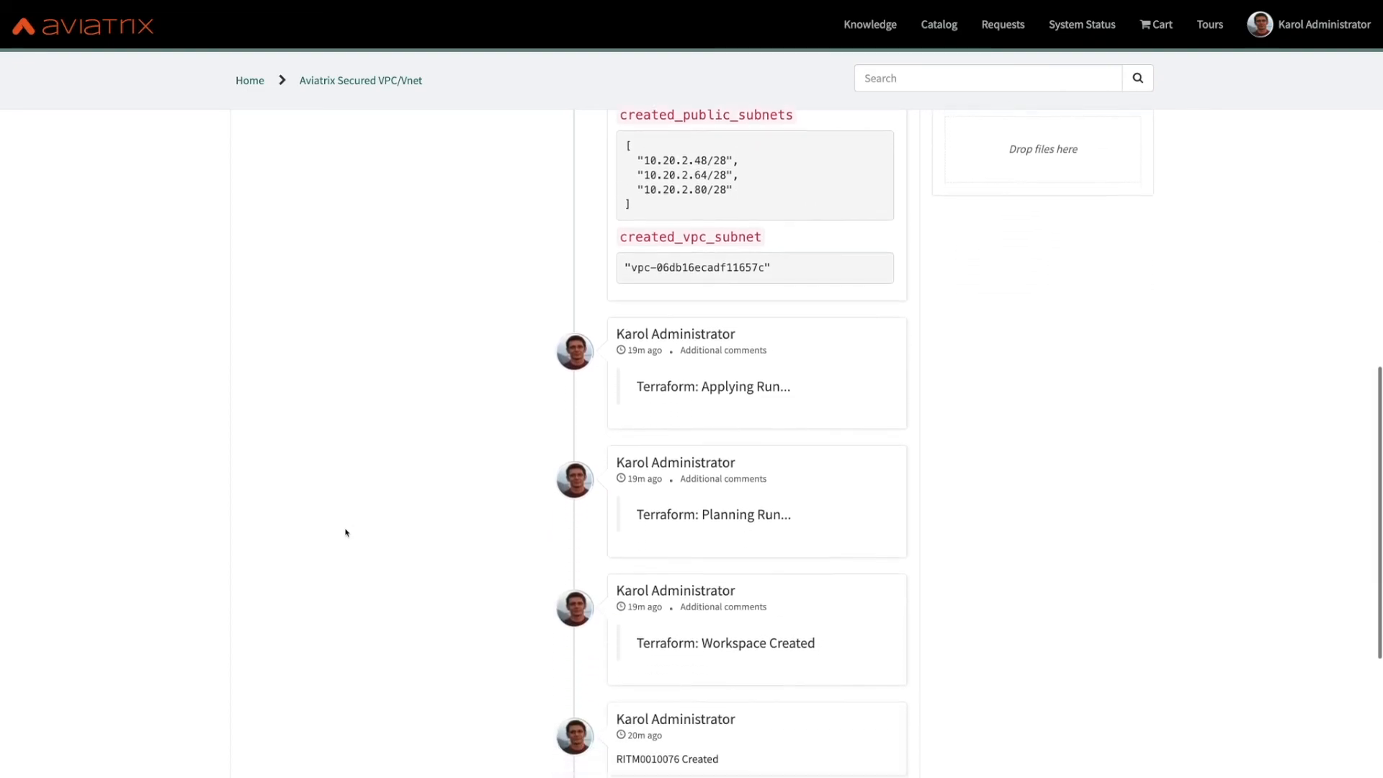
scroll(down, 3)
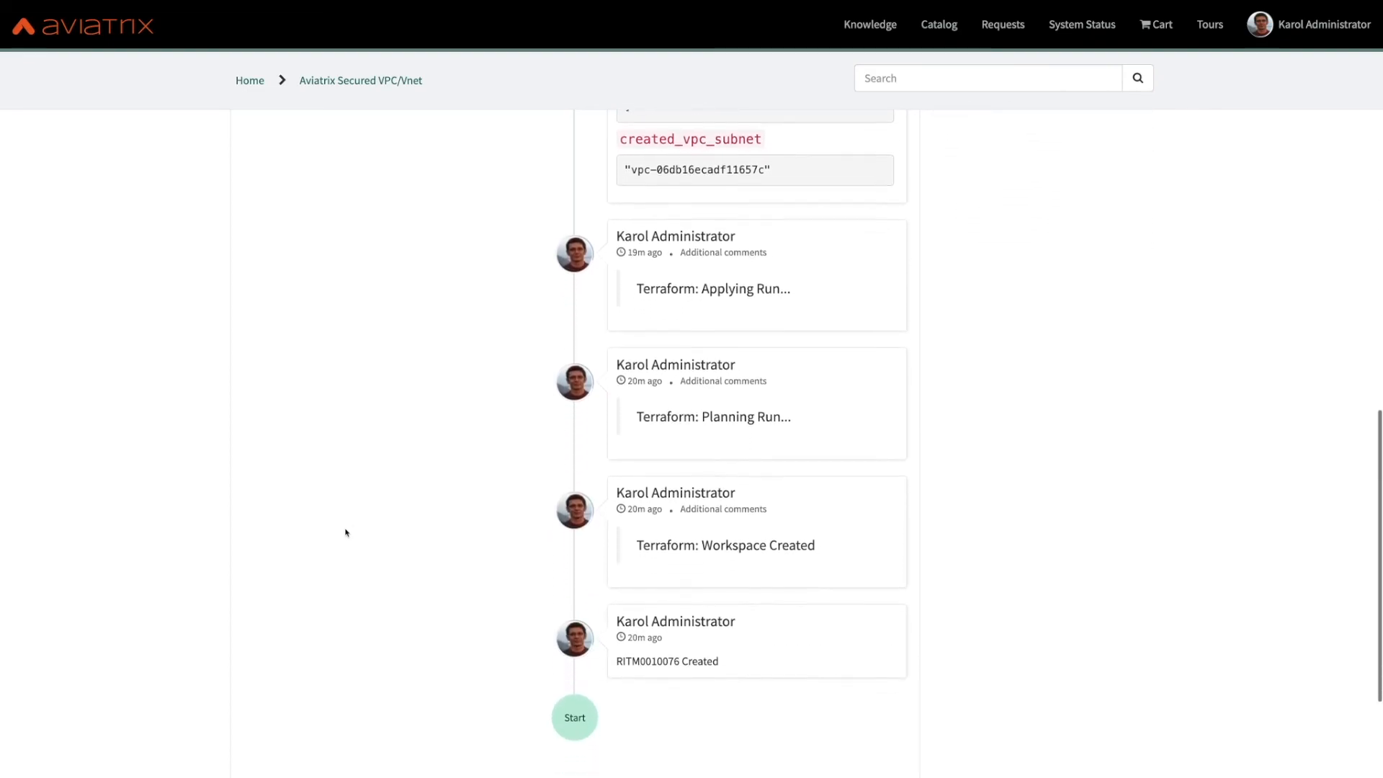